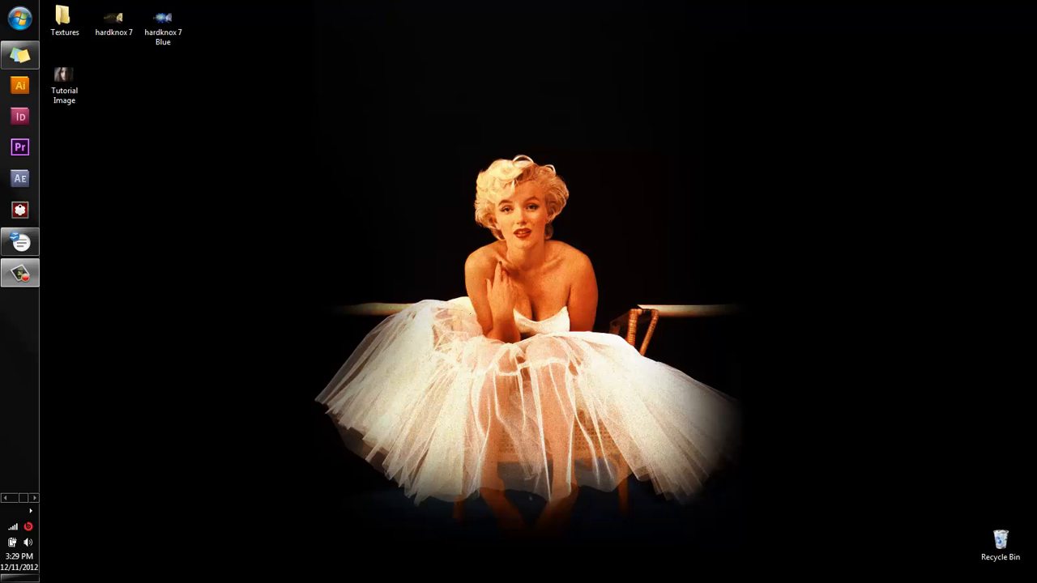
Open the Tutorial Image file from the desktop into Photoshop.
{"action": "left_click", "coordinate": [64, 84]}
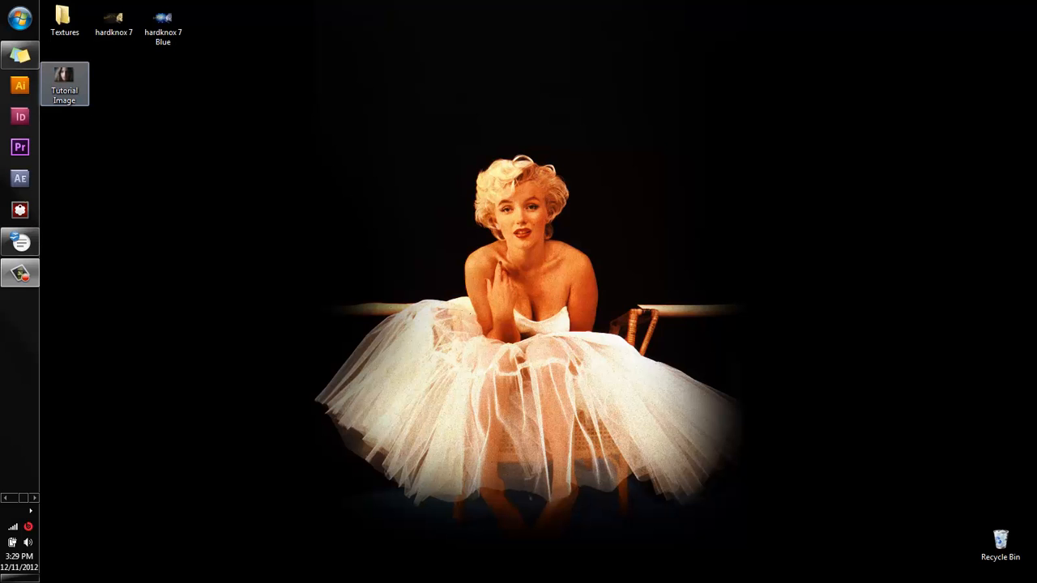
{"action": "double_click", "coordinate": [65, 77]}
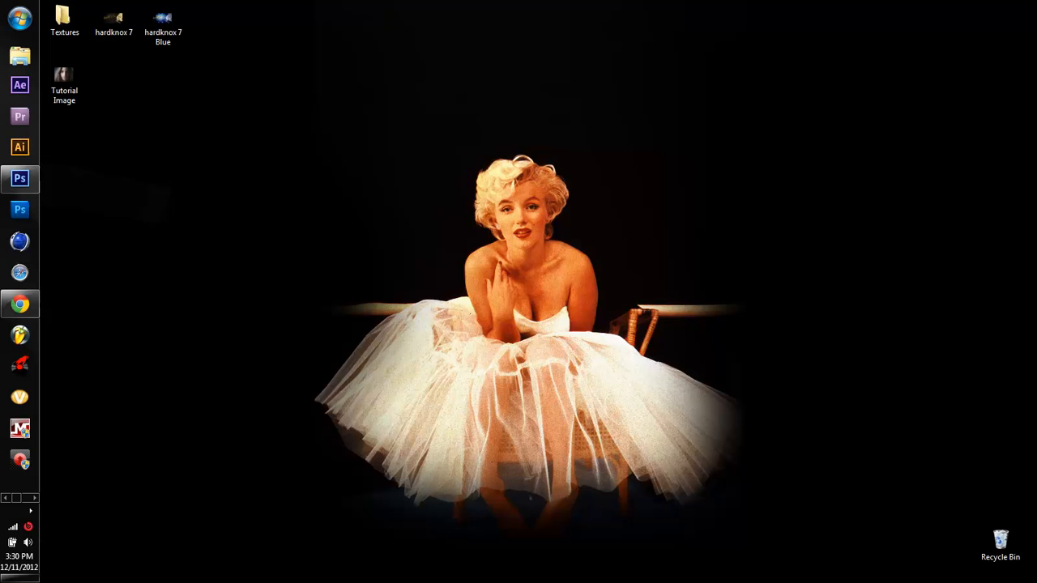
Convert the background into Layer 0 and duplicate it as Layer 0 copy.
{"action": "left_click", "coordinate": [20, 178]}
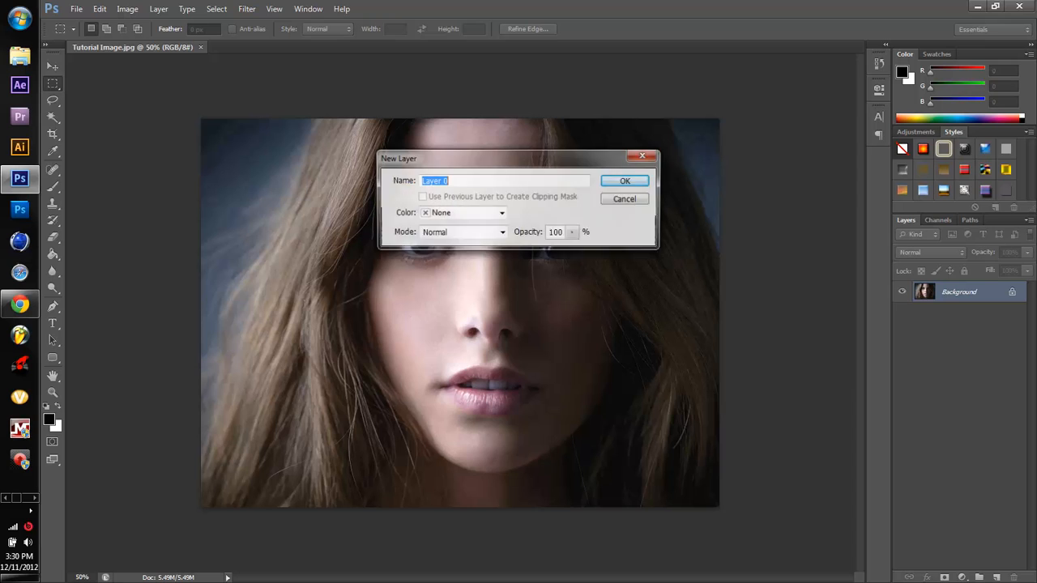
{"action": "left_click", "coordinate": [626, 180]}
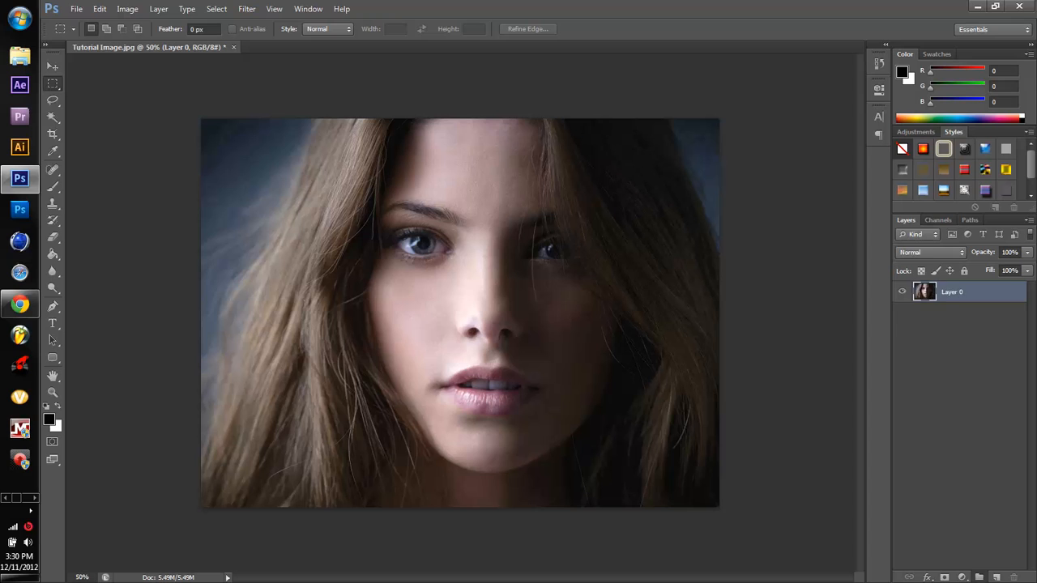
{"action": "right_click", "coordinate": [953, 291]}
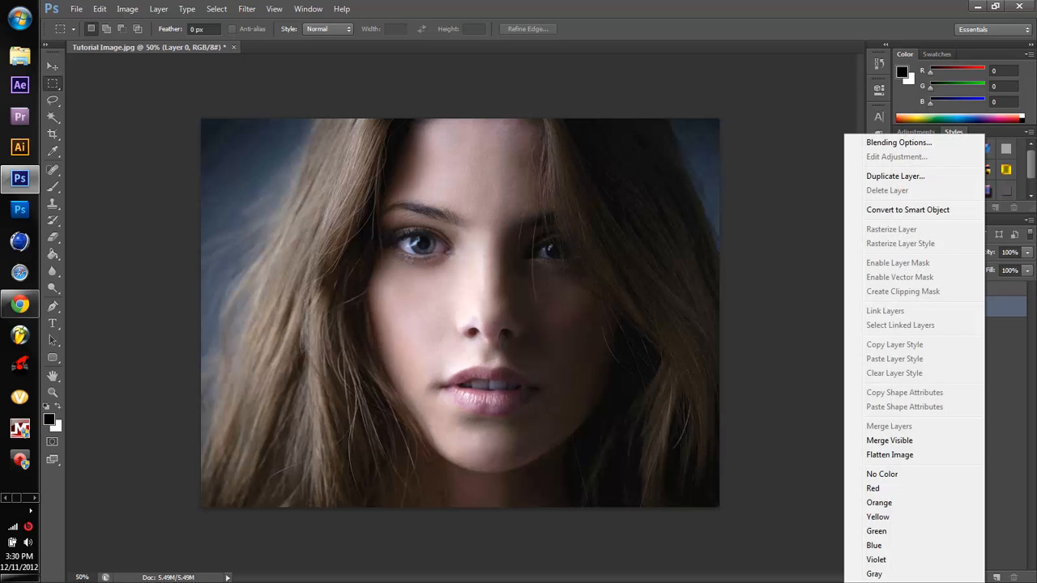
{"action": "left_click", "coordinate": [894, 175]}
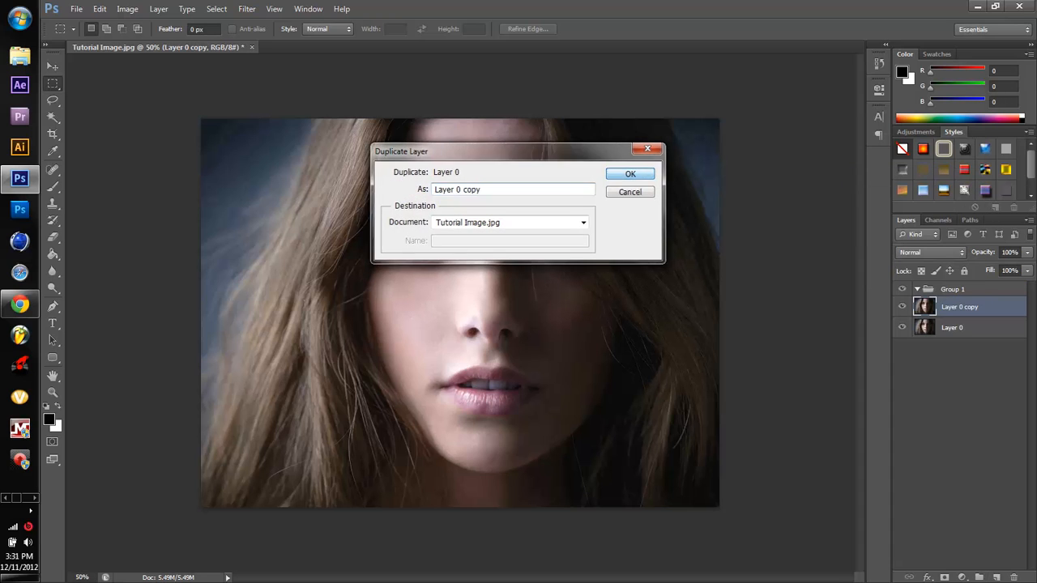
{"action": "left_click", "coordinate": [631, 174]}
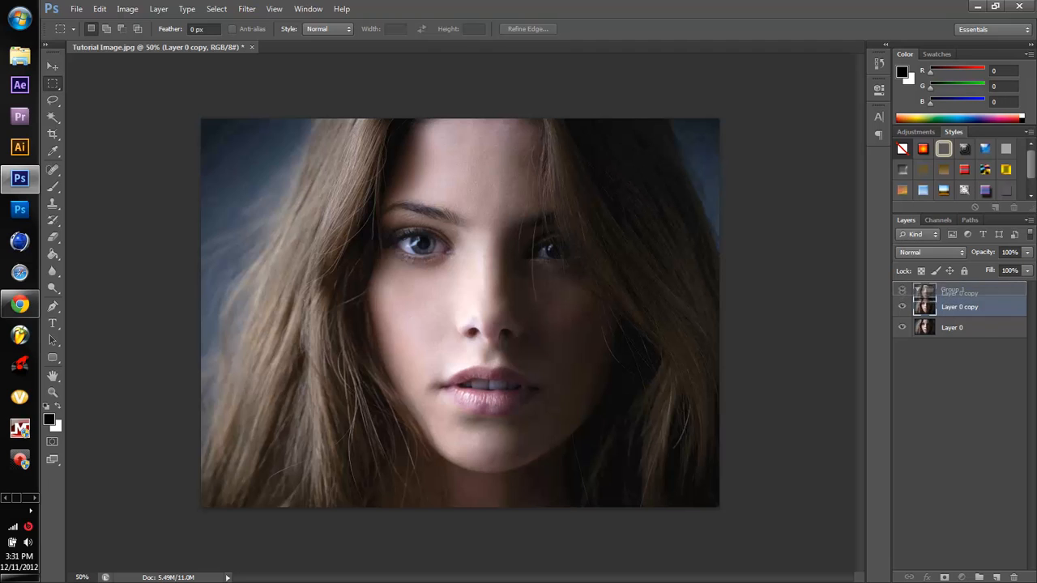
Group the original as a hidden Control group and rename the copy to Image.
{"action": "left_click", "coordinate": [917, 289]}
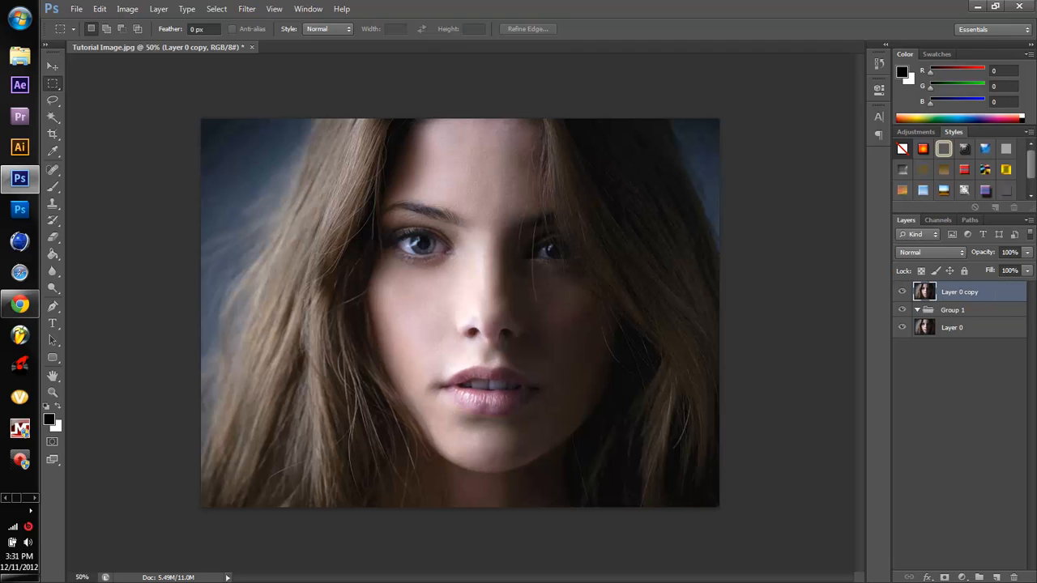
{"action": "left_click", "coordinate": [963, 327]}
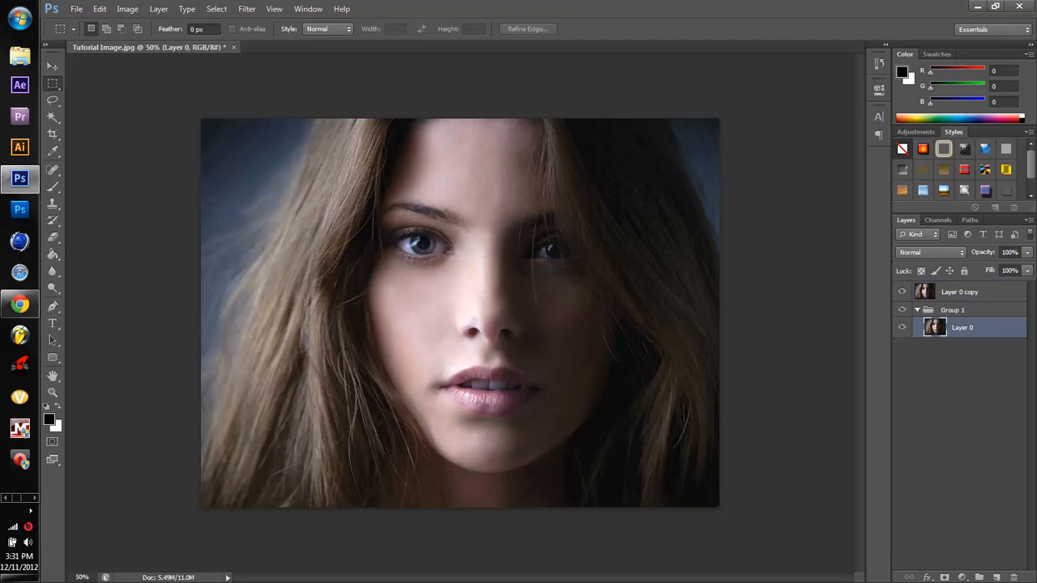
{"action": "double_click", "coordinate": [953, 310]}
{"action": "type", "text": "Control"}
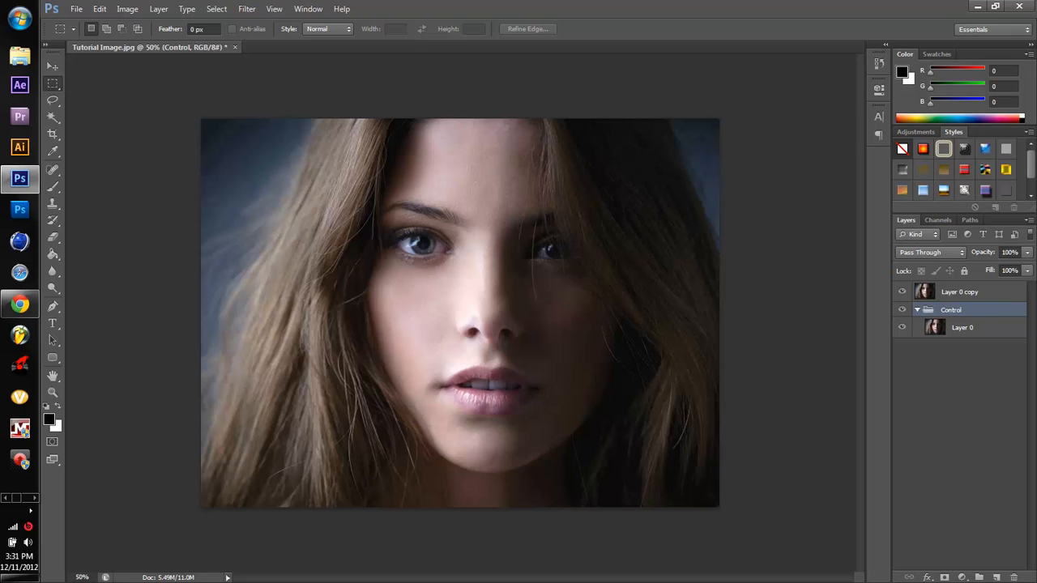
{"action": "left_click", "coordinate": [918, 310]}
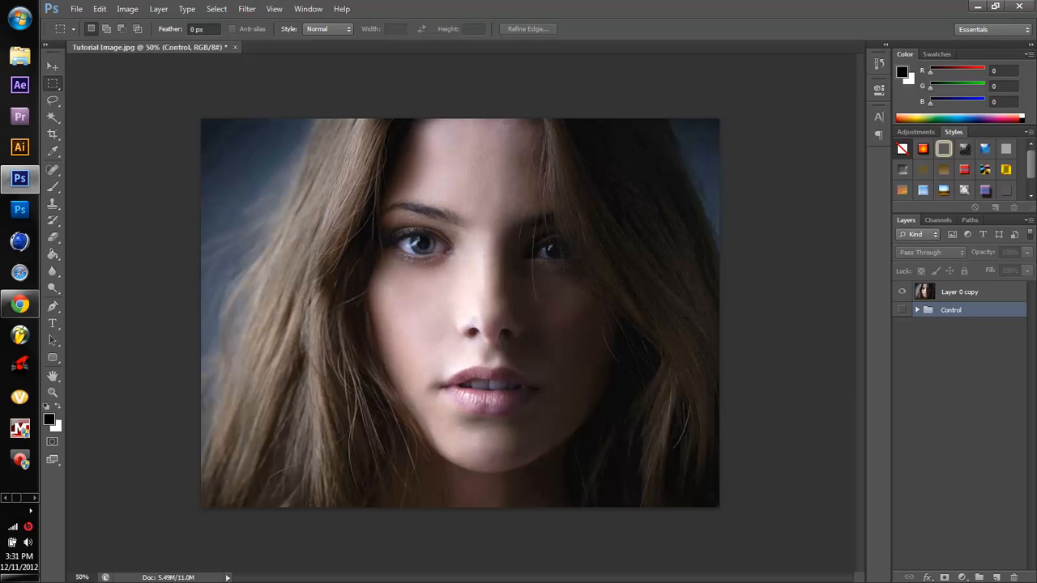
{"action": "double_click", "coordinate": [960, 292]}
{"action": "type", "text": "Image"}
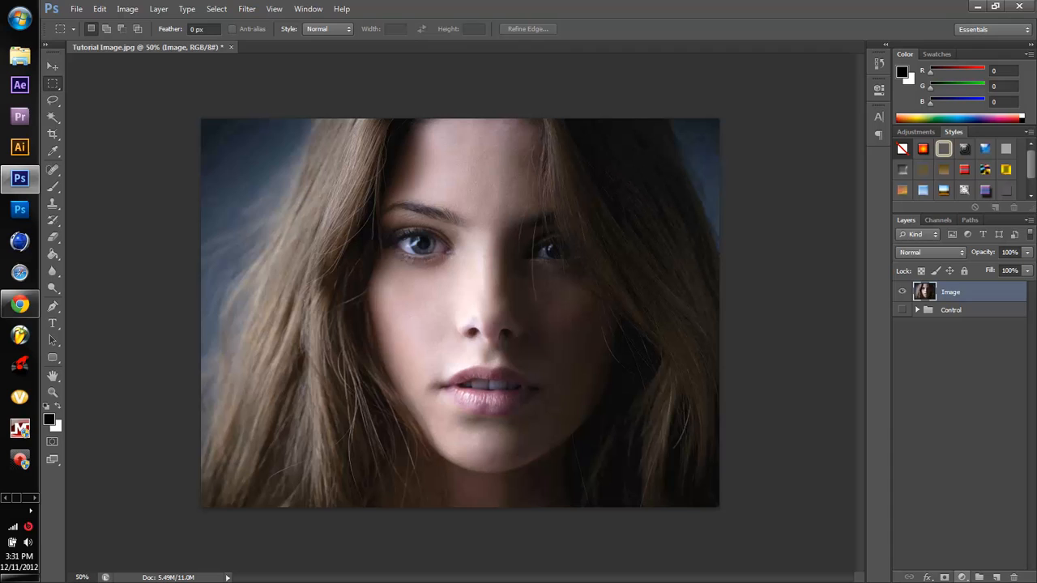
Add Brightness/Contrast, Hue/Saturation and Vibrance adjustment layers above the Image layer.
{"action": "left_click", "coordinate": [963, 577]}
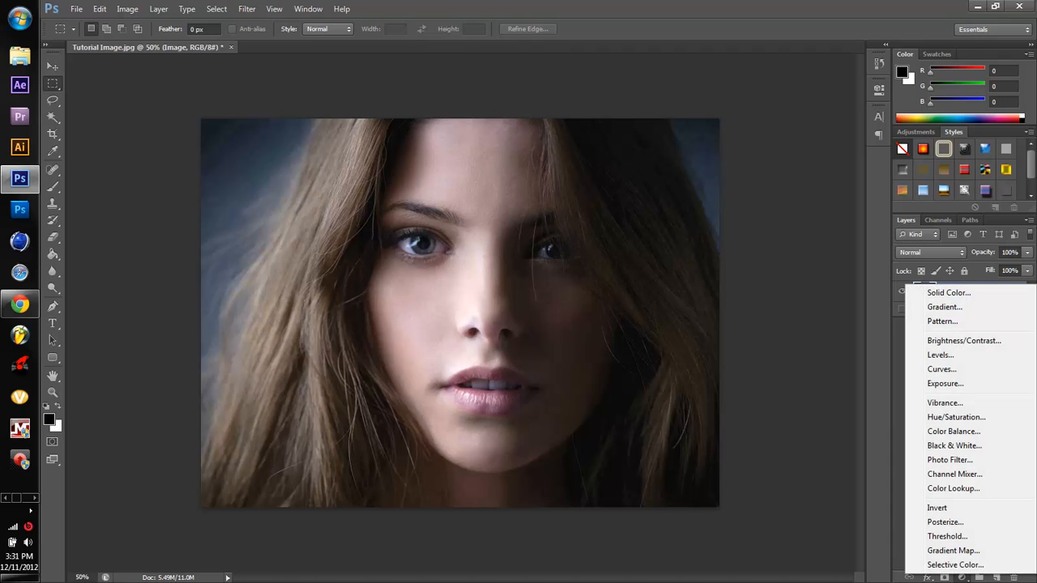
{"action": "mouse_move", "coordinate": [945, 402]}
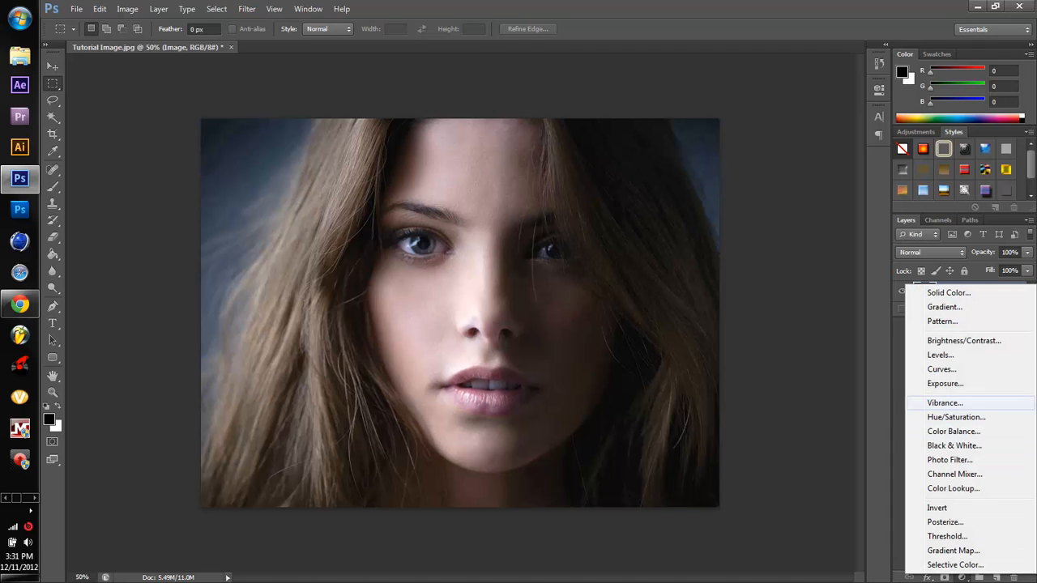
{"action": "left_click", "coordinate": [964, 341]}
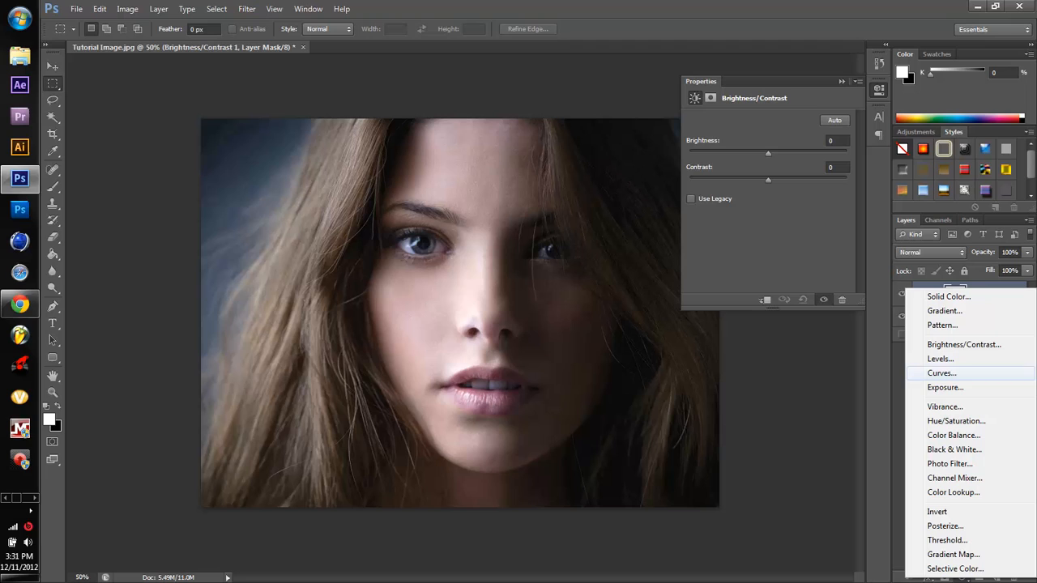
{"action": "mouse_move", "coordinate": [940, 359]}
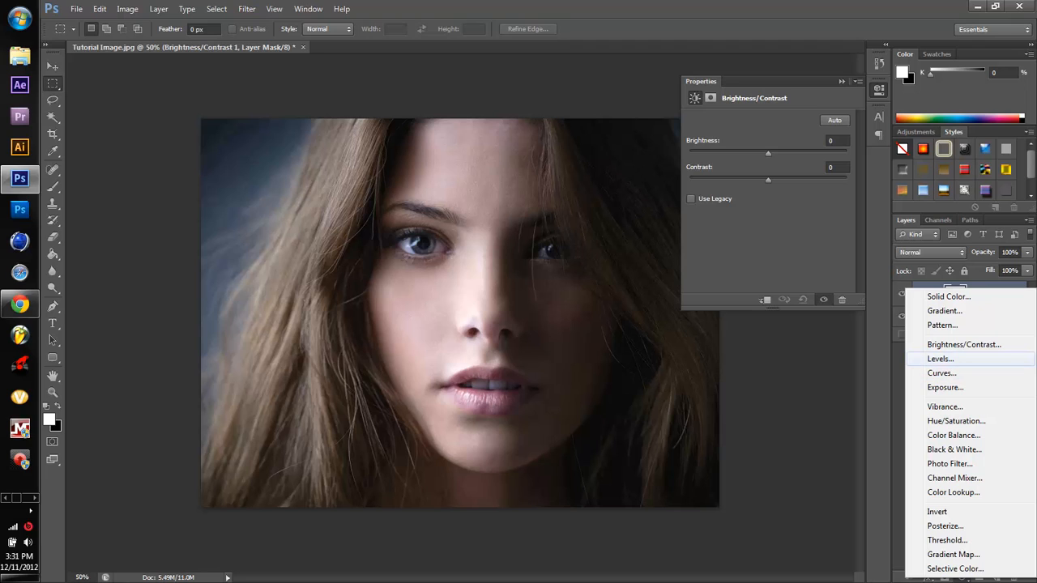
{"action": "left_click", "coordinate": [956, 421]}
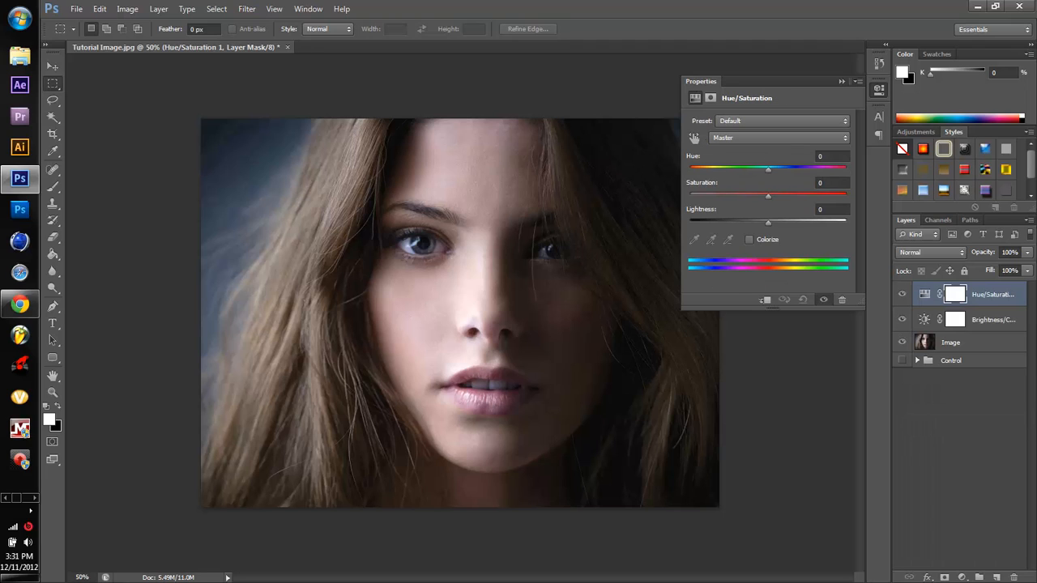
{"action": "left_click", "coordinate": [949, 576]}
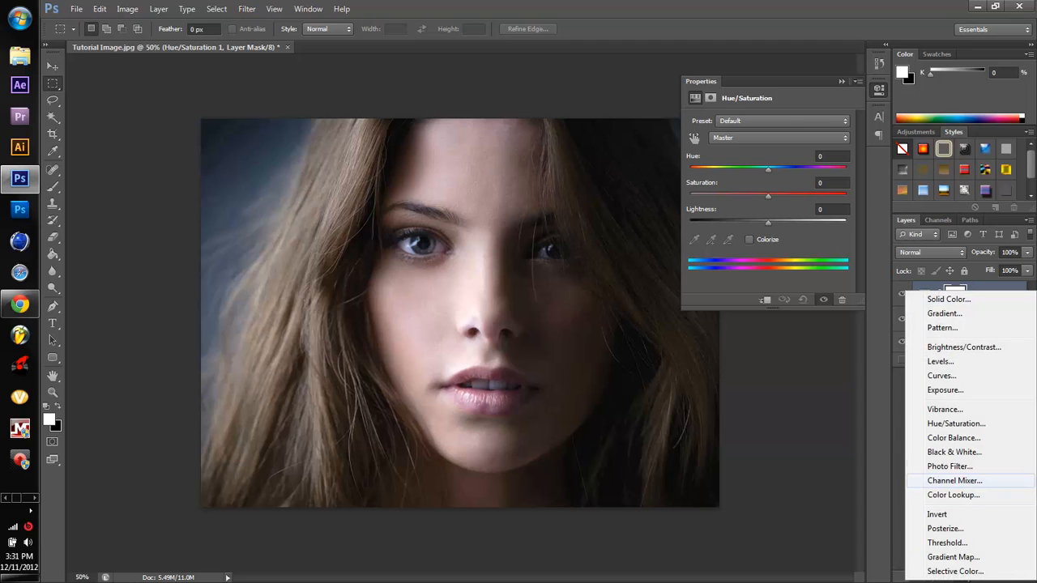
{"action": "mouse_move", "coordinate": [945, 408]}
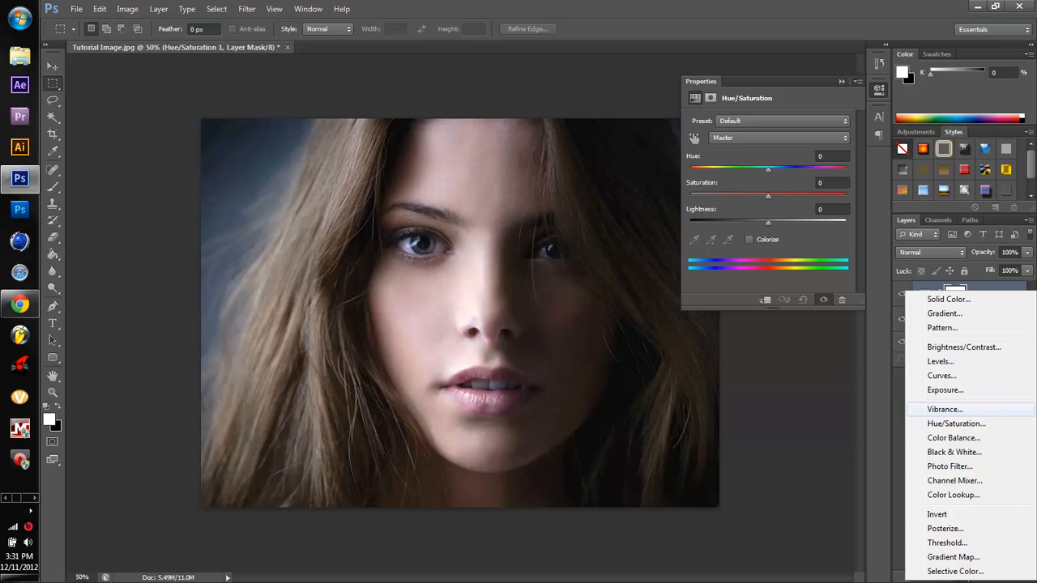
{"action": "mouse_move", "coordinate": [941, 376]}
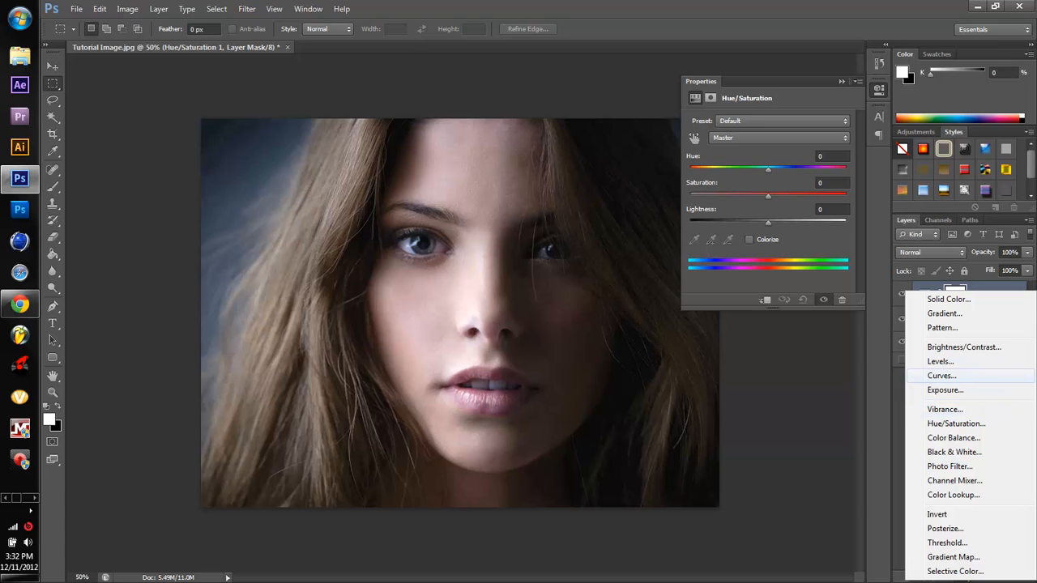
{"action": "mouse_move", "coordinate": [945, 408]}
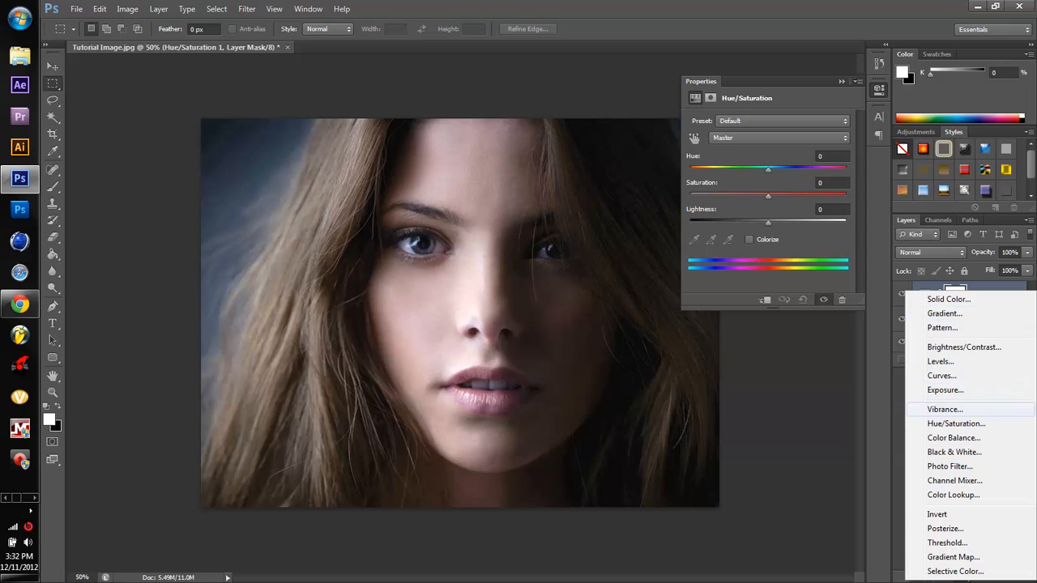
{"action": "left_click", "coordinate": [943, 408]}
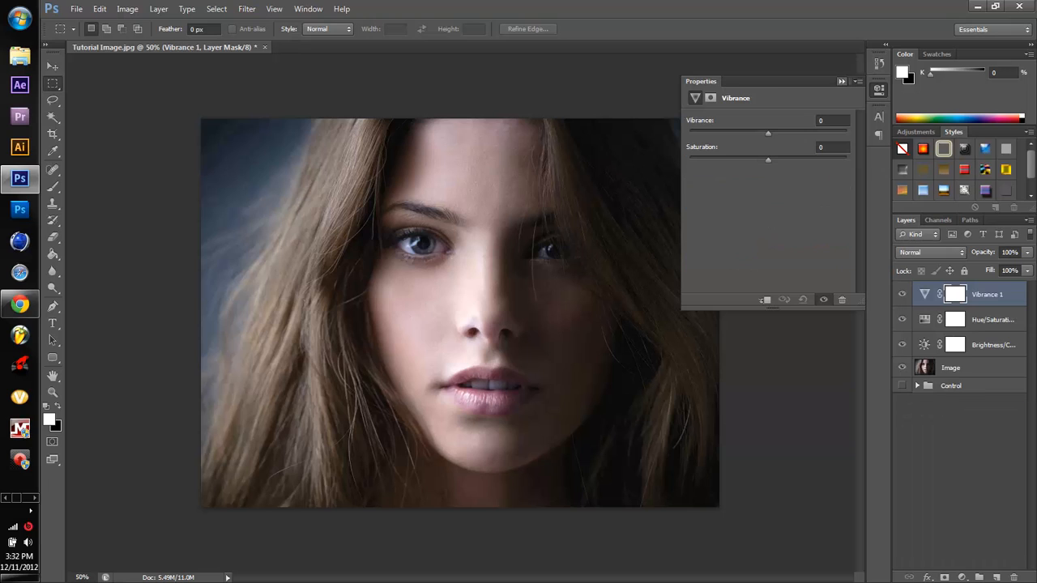
{"action": "left_click", "coordinate": [841, 81]}
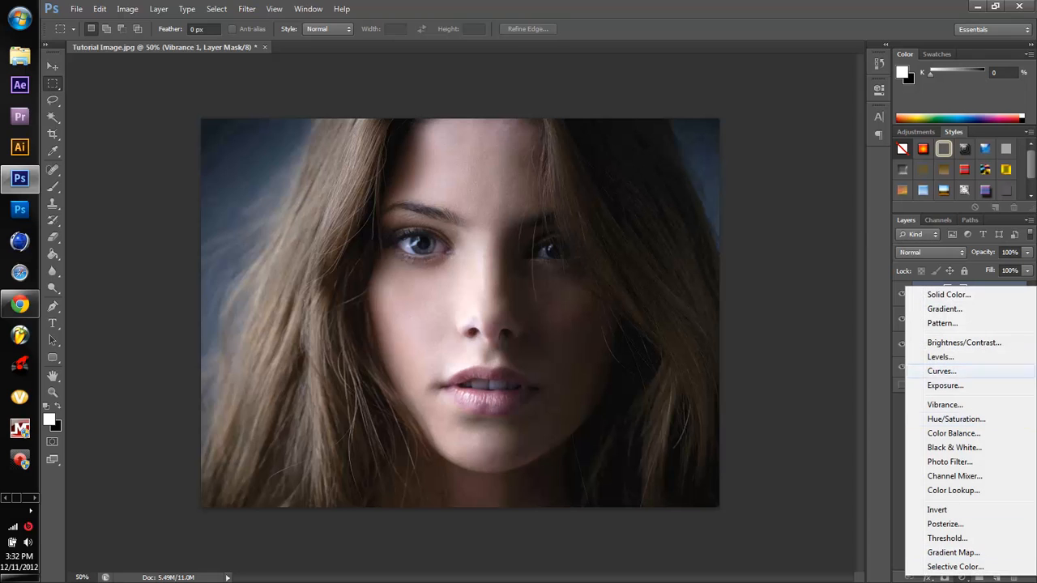
{"action": "mouse_move", "coordinate": [953, 433]}
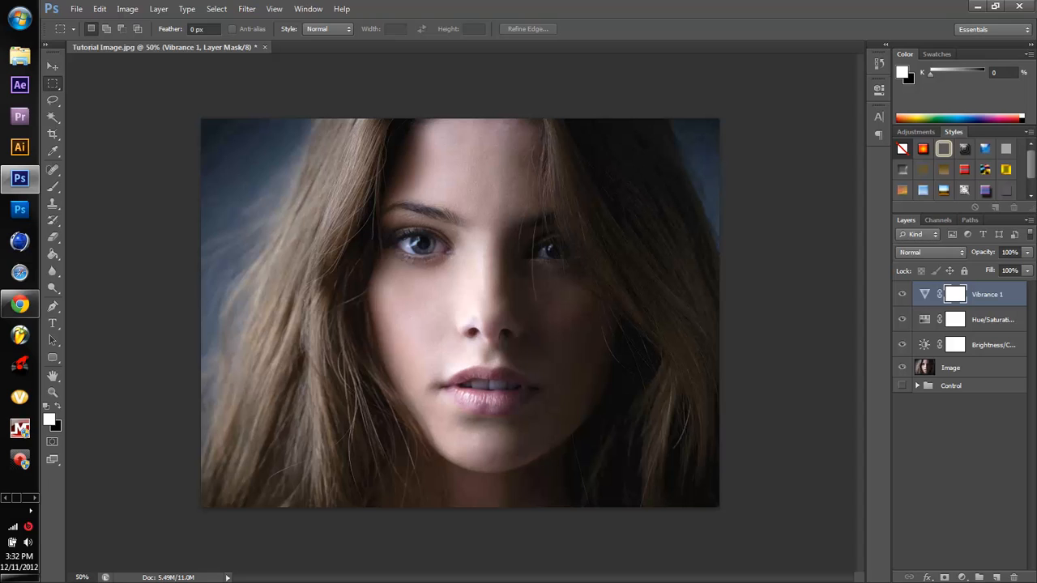
Drag the Brightness/Contrast brightness down to -150, darkening the portrait sharply.
{"action": "left_click", "coordinate": [949, 368]}
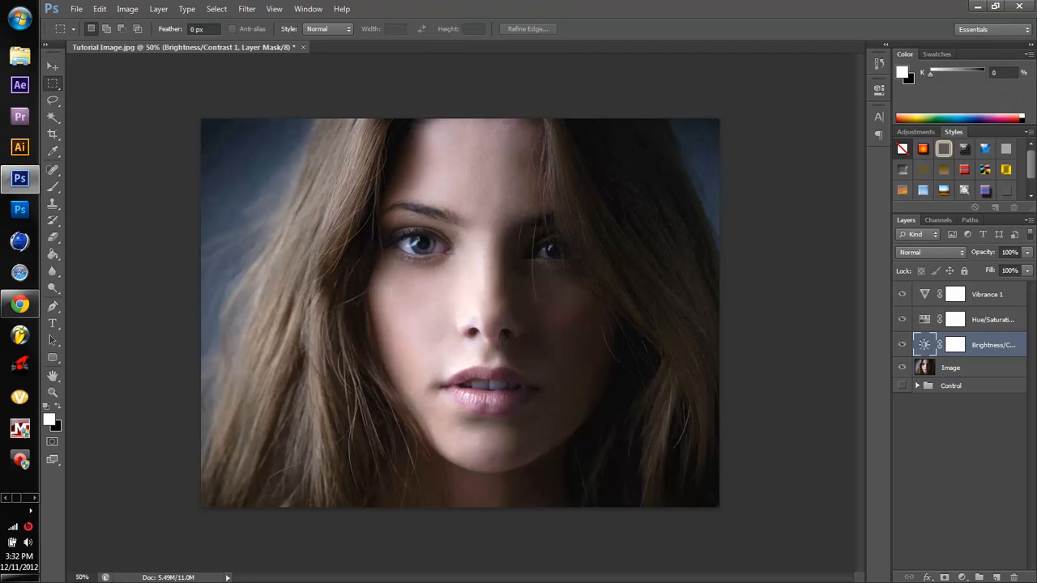
{"action": "double_click", "coordinate": [926, 343]}
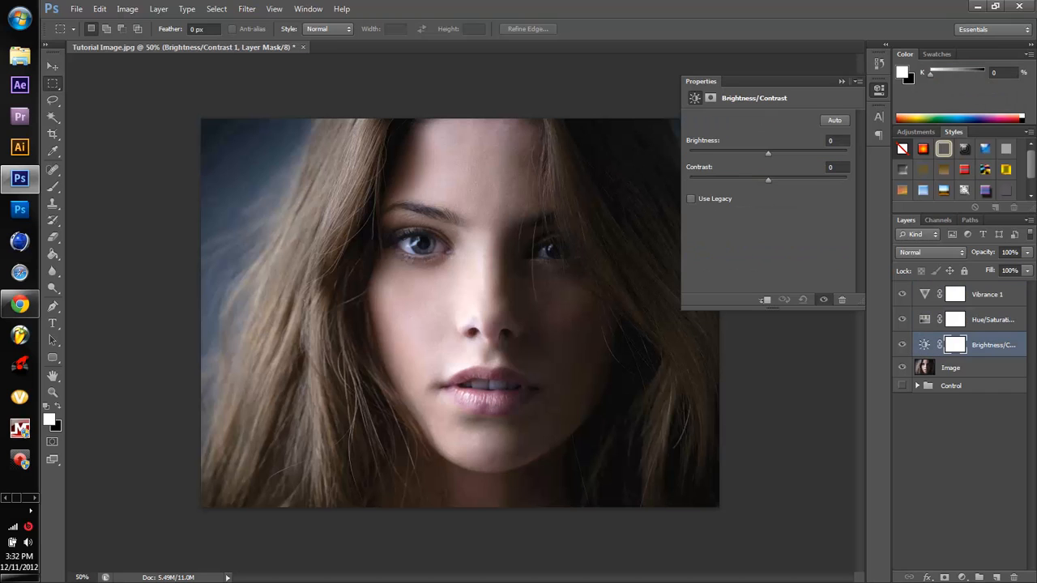
{"action": "left_click_drag", "start_coordinate": [768, 179], "coordinate": [848, 179]}
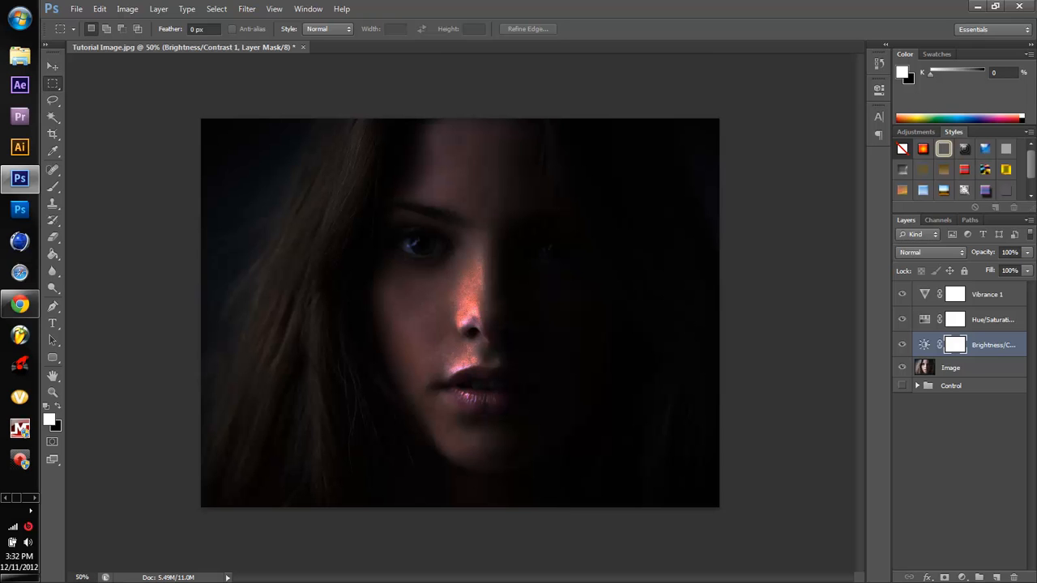
{"action": "left_click", "coordinate": [901, 344]}
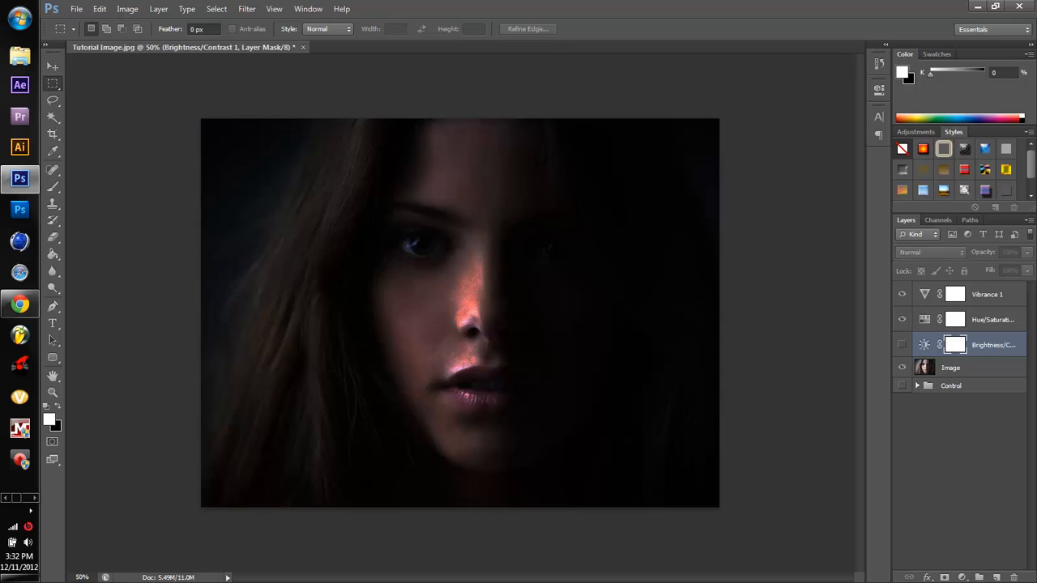
{"action": "left_click", "coordinate": [901, 344]}
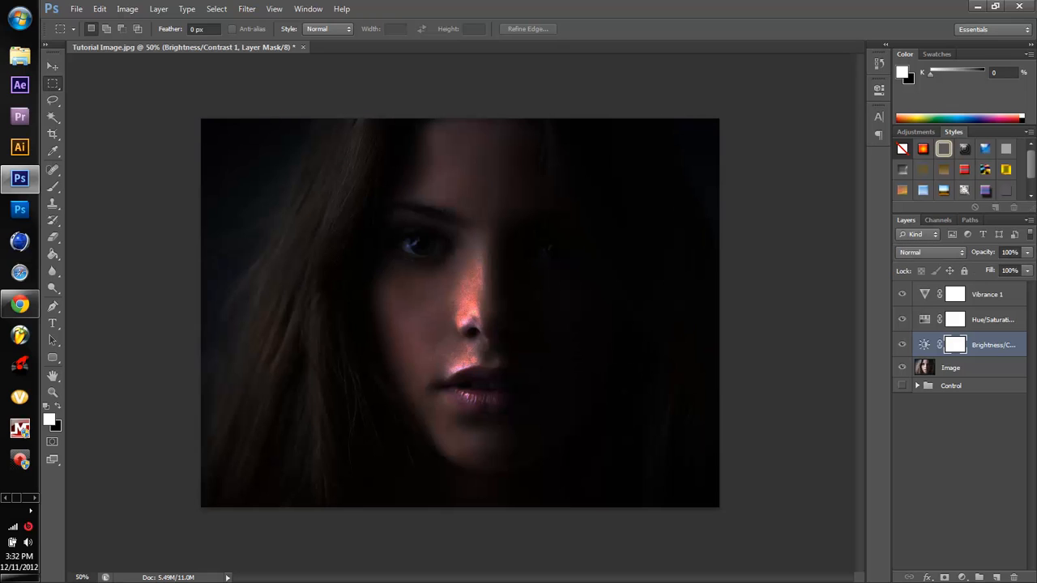
Bring the contrast slider back down through 20 to 0.
{"action": "double_click", "coordinate": [924, 343]}
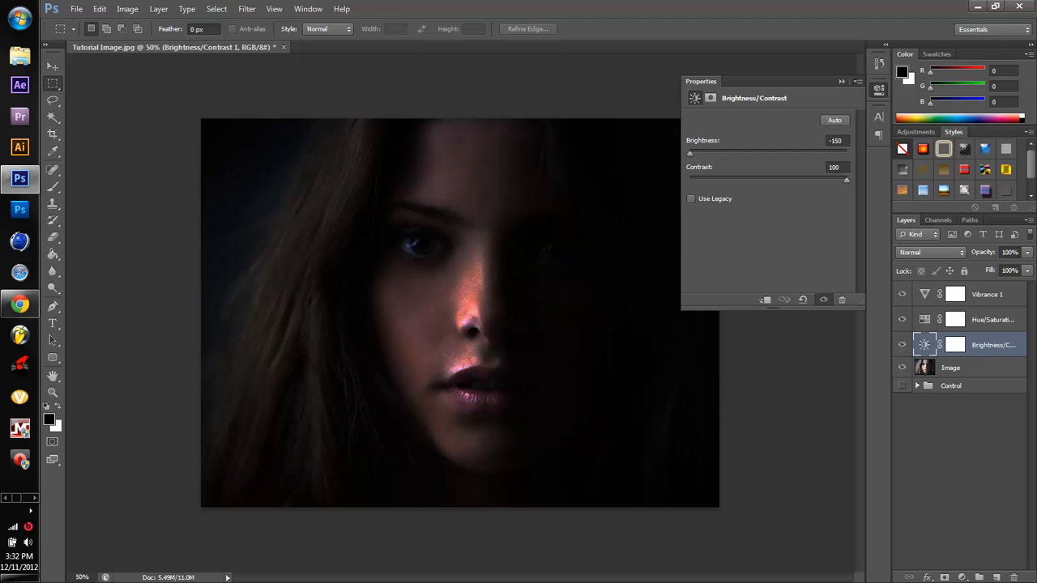
{"action": "left_click_drag", "start_coordinate": [846, 179], "coordinate": [784, 178]}
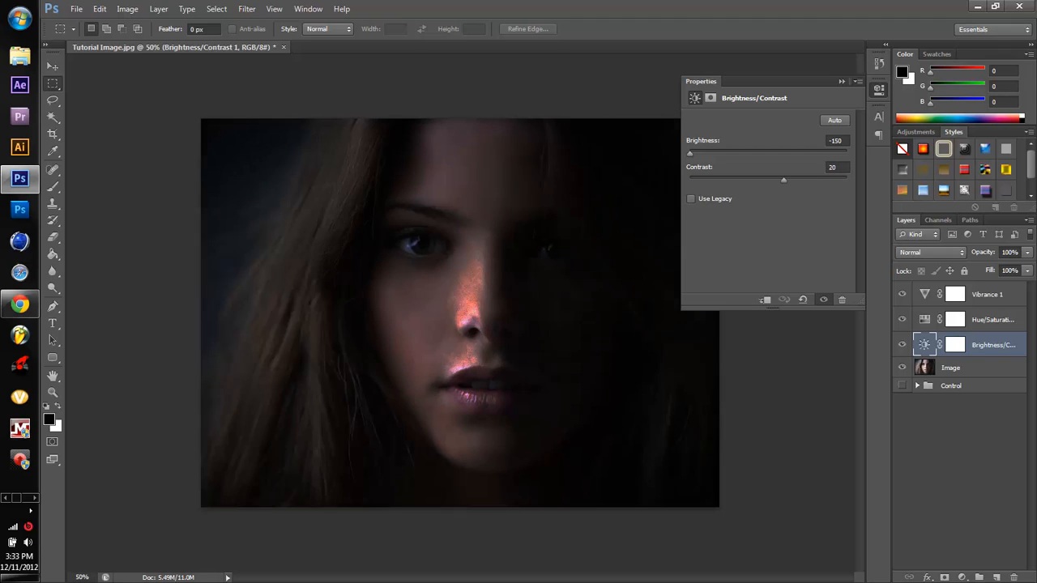
{"action": "left_click_drag", "start_coordinate": [784, 178], "coordinate": [768, 178]}
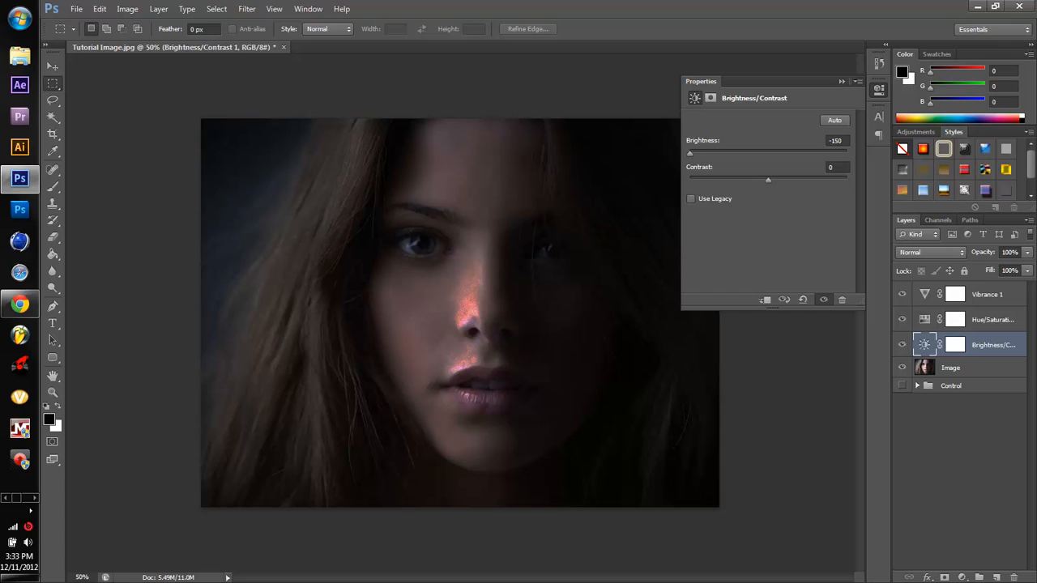
Reset brightness to 0 and raise the contrast to about 50.
{"action": "triple_click", "coordinate": [836, 139]}
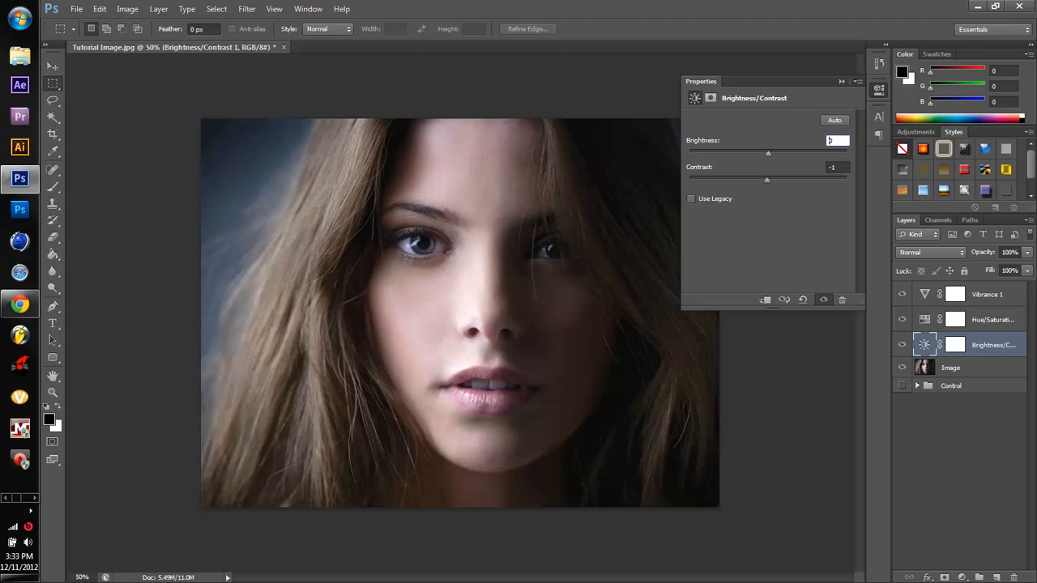
{"action": "left_click_drag", "start_coordinate": [767, 178], "coordinate": [797, 178]}
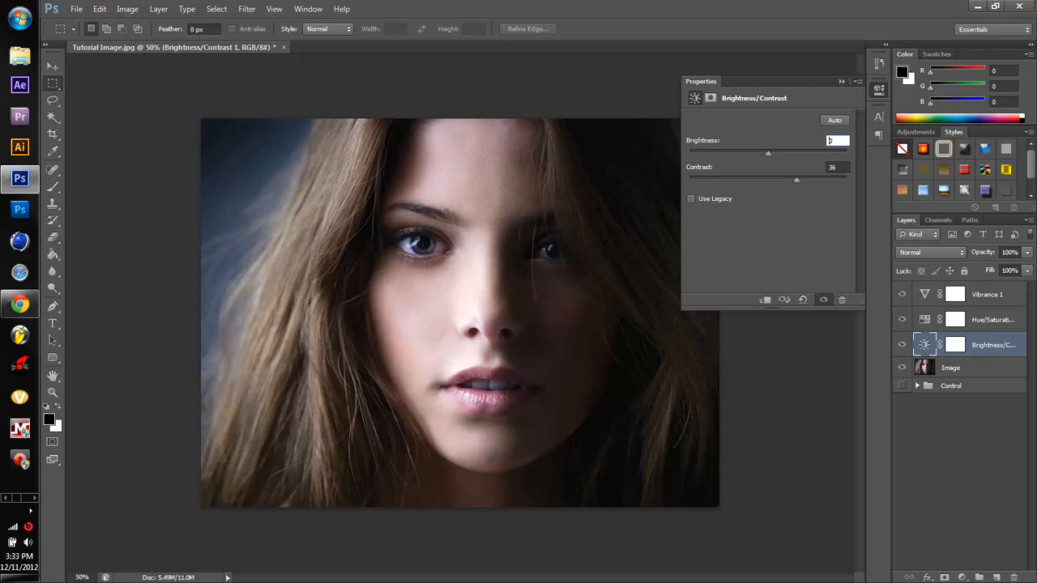
{"action": "left_click_drag", "start_coordinate": [797, 179], "coordinate": [804, 178]}
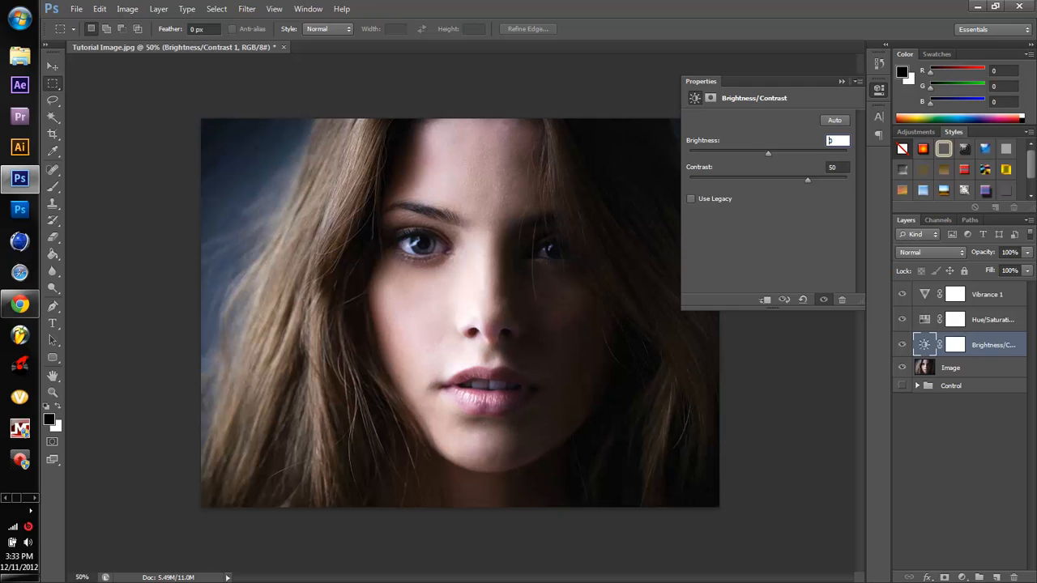
{"action": "left_click_drag", "start_coordinate": [807, 180], "coordinate": [799, 180]}
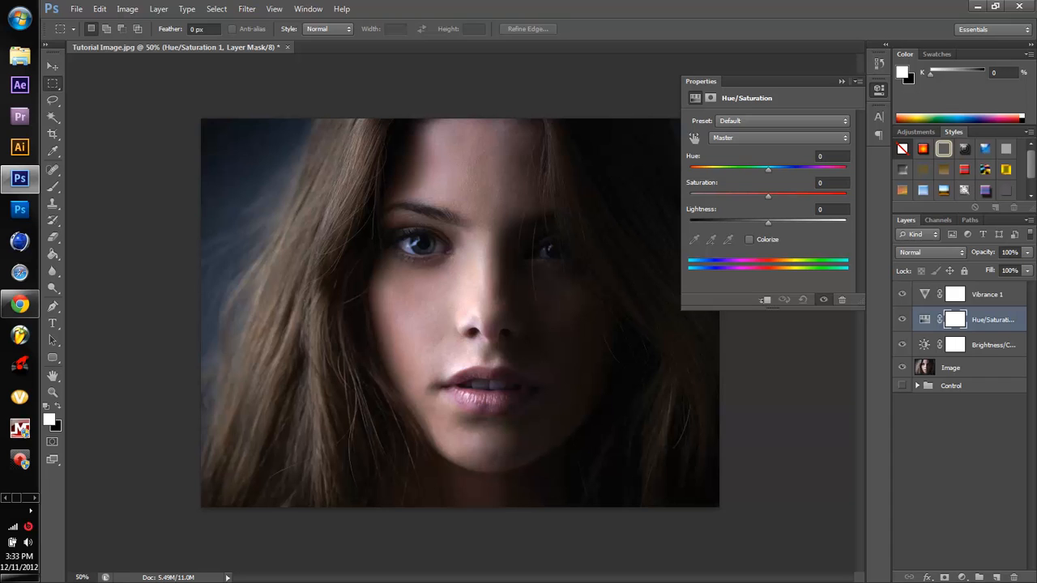
Set Hue/Saturation to saturation +12 and lightness about -3.
{"action": "left_click_drag", "start_coordinate": [768, 196], "coordinate": [778, 196]}
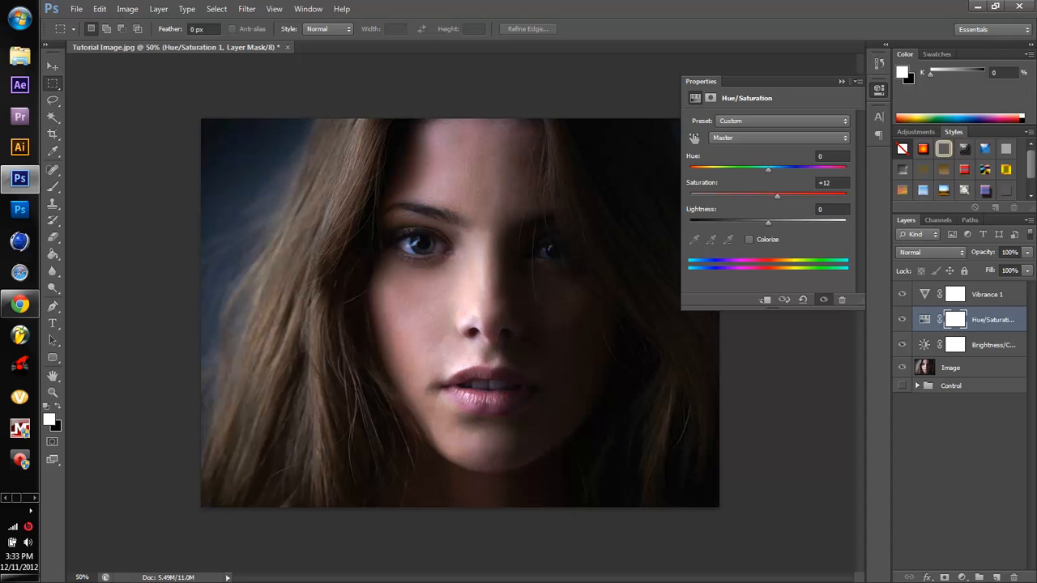
{"action": "left_click_drag", "start_coordinate": [768, 222], "coordinate": [765, 222]}
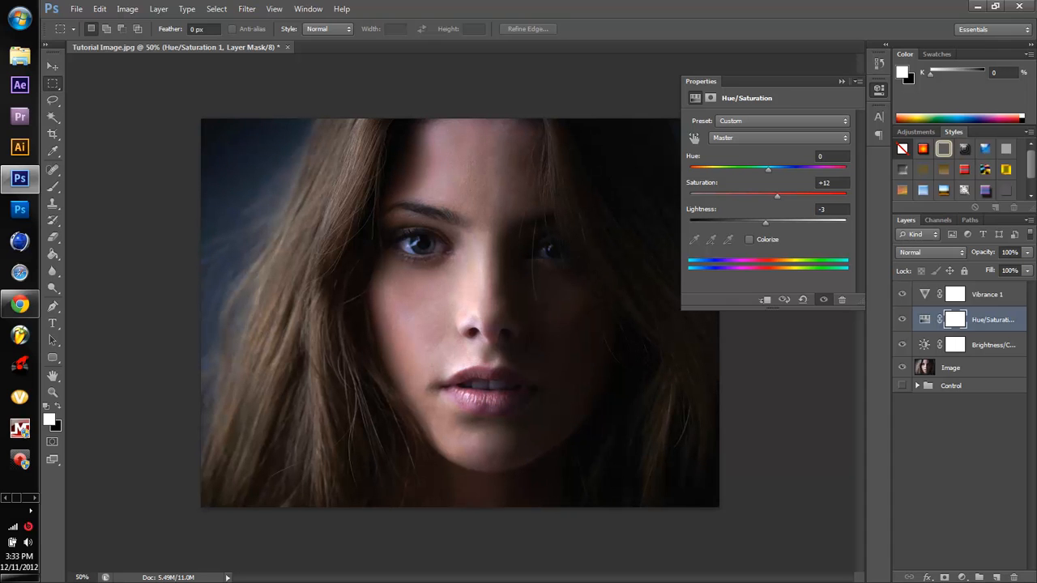
{"action": "left_click_drag", "start_coordinate": [778, 194], "coordinate": [775, 194]}
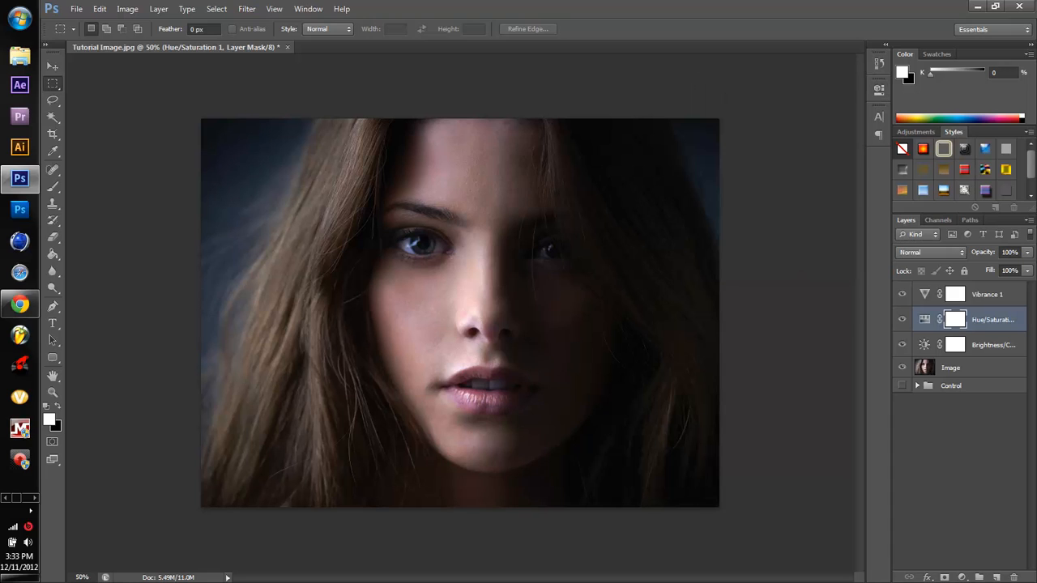
{"action": "left_click", "coordinate": [987, 295]}
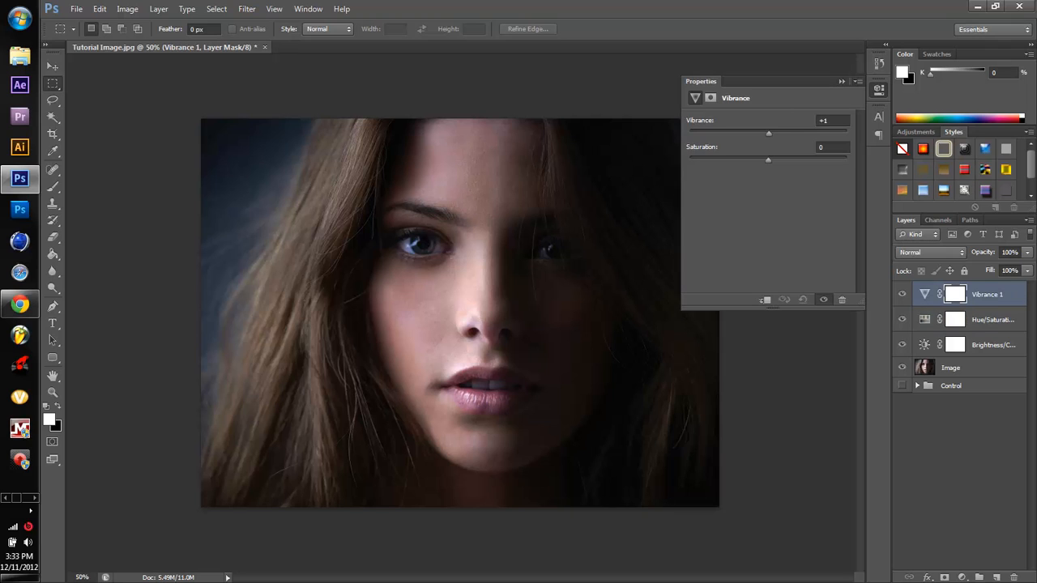
Set vibrance to -23 and saturation to +31, then return to the Image layer.
{"action": "left_click_drag", "start_coordinate": [768, 132], "coordinate": [740, 133]}
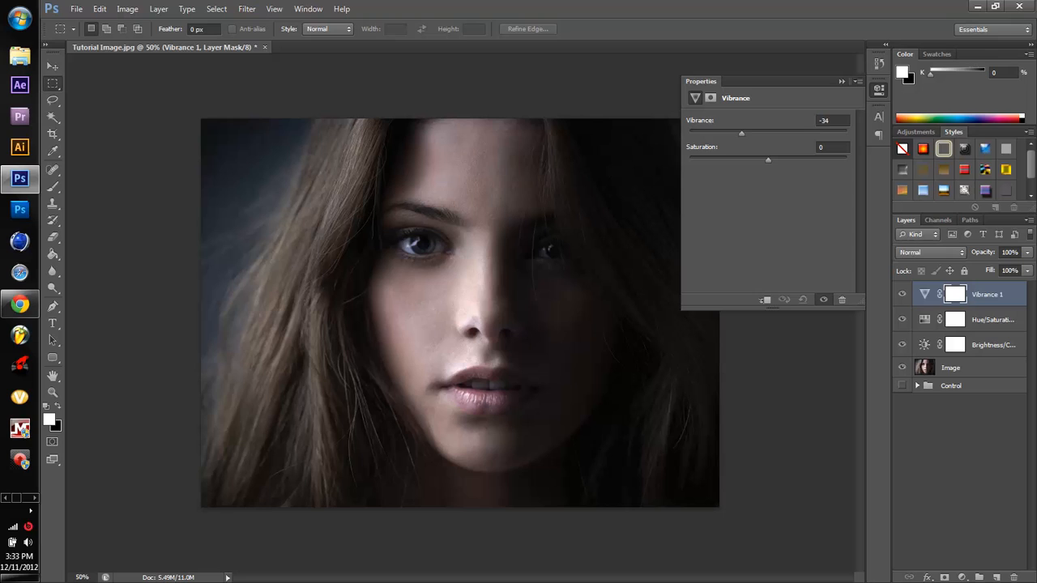
{"action": "left_click_drag", "start_coordinate": [741, 133], "coordinate": [748, 133]}
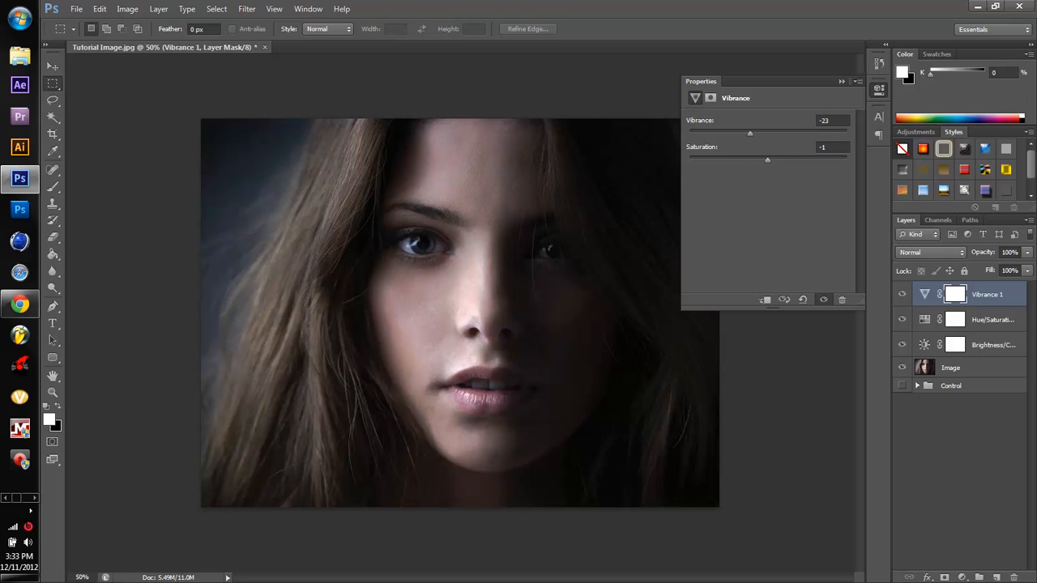
{"action": "left_click_drag", "start_coordinate": [768, 160], "coordinate": [784, 160]}
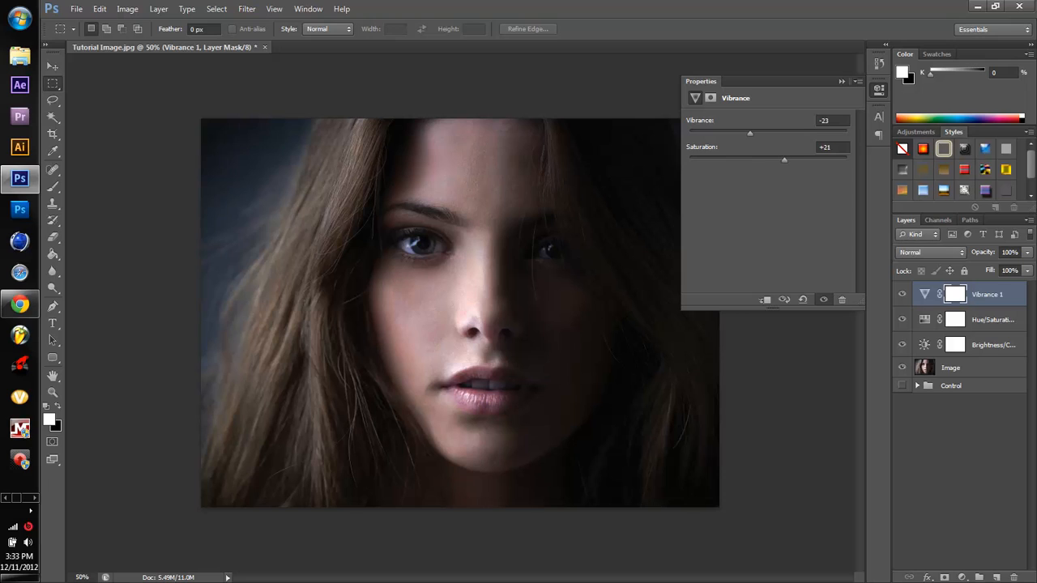
{"action": "left_click", "coordinate": [843, 81]}
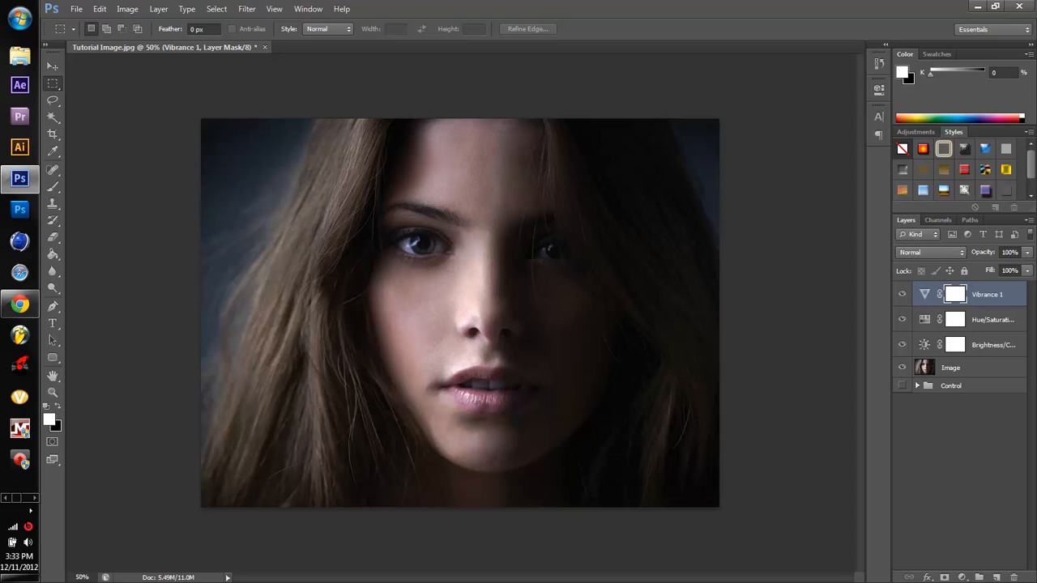
{"action": "left_click", "coordinate": [950, 366]}
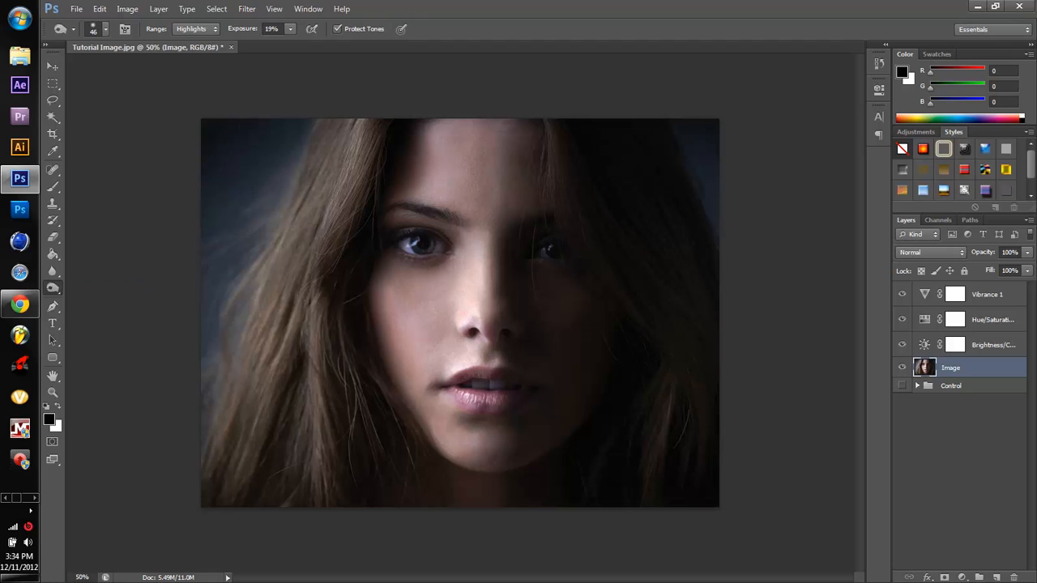
Set the Burn Tool to the Shadows range at 10% exposure for darkening the hair.
{"action": "left_click", "coordinate": [105, 29]}
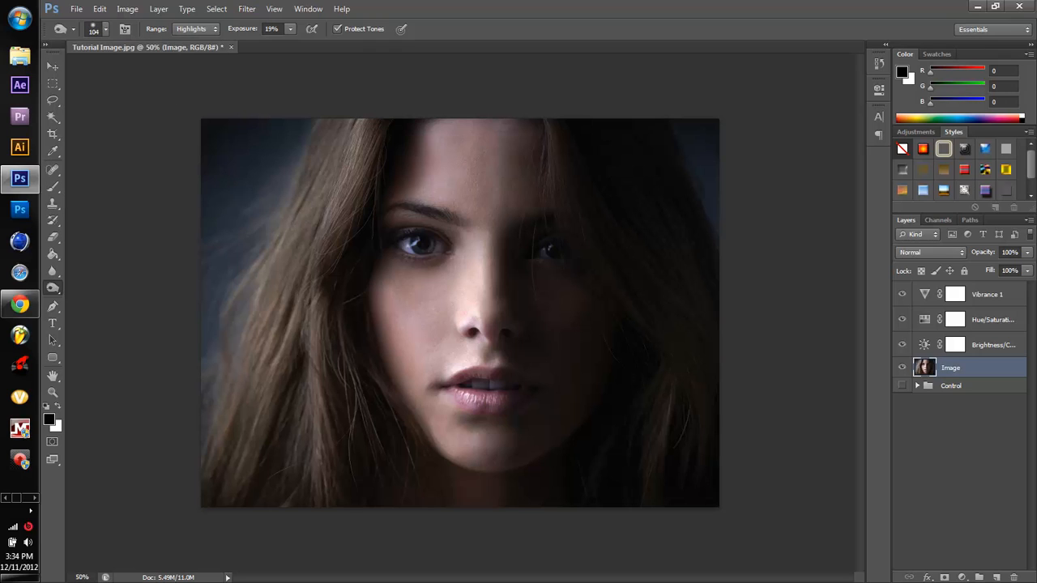
{"action": "left_click", "coordinate": [105, 29]}
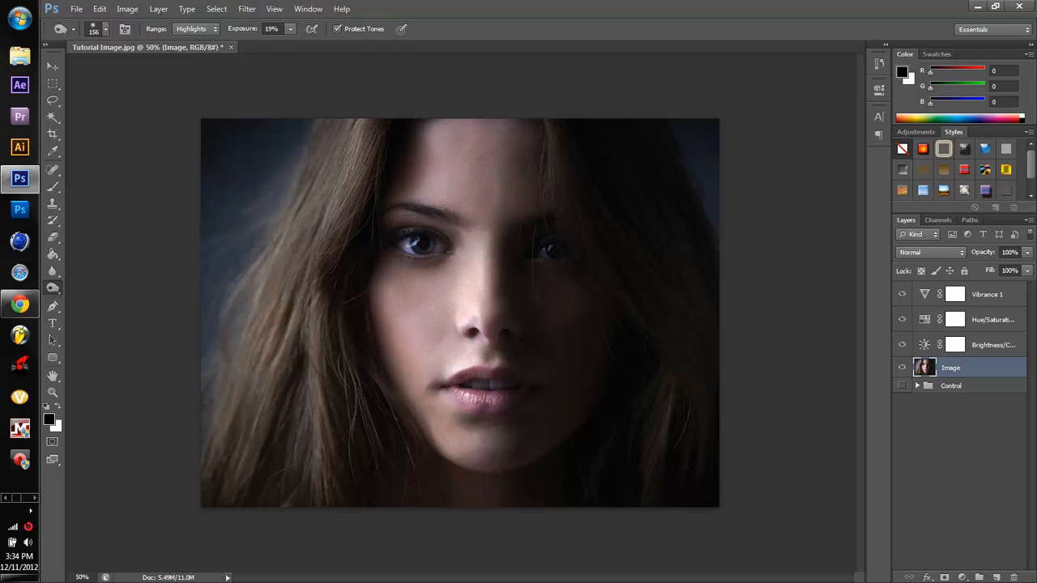
{"action": "left_click", "coordinate": [194, 29]}
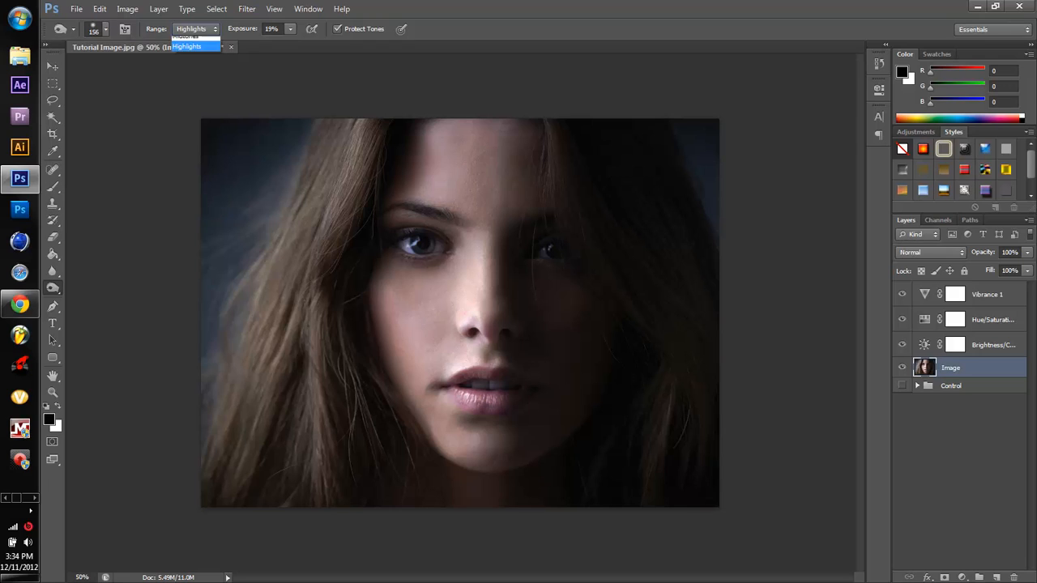
{"action": "left_click", "coordinate": [195, 29]}
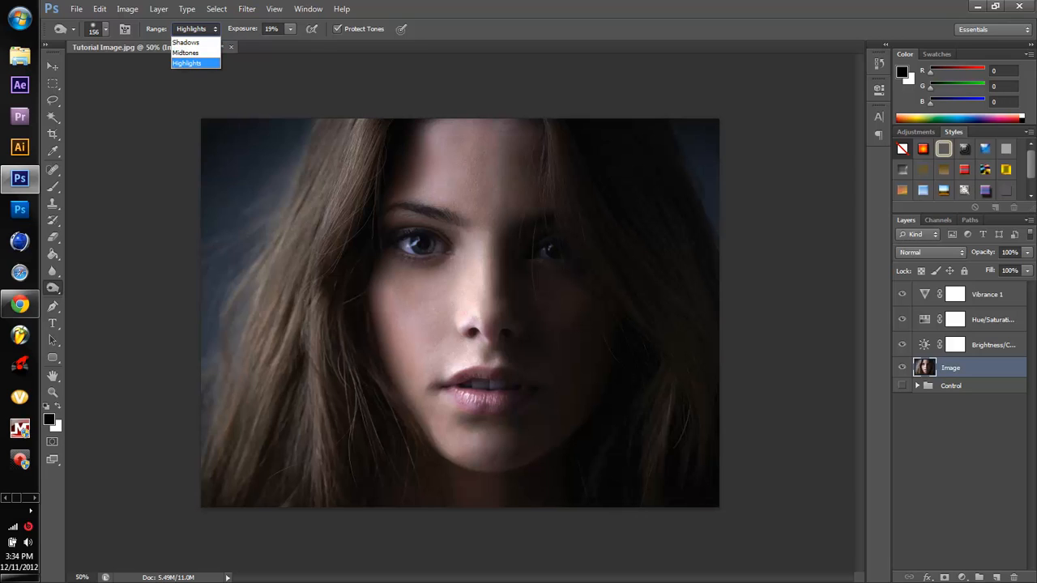
{"action": "mouse_move", "coordinate": [186, 43]}
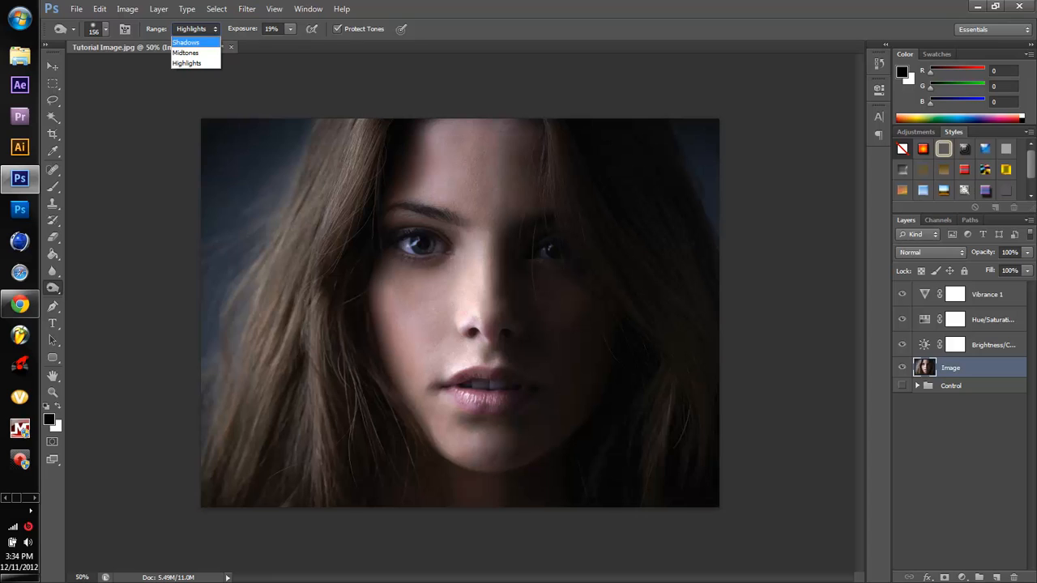
{"action": "mouse_move", "coordinate": [186, 61]}
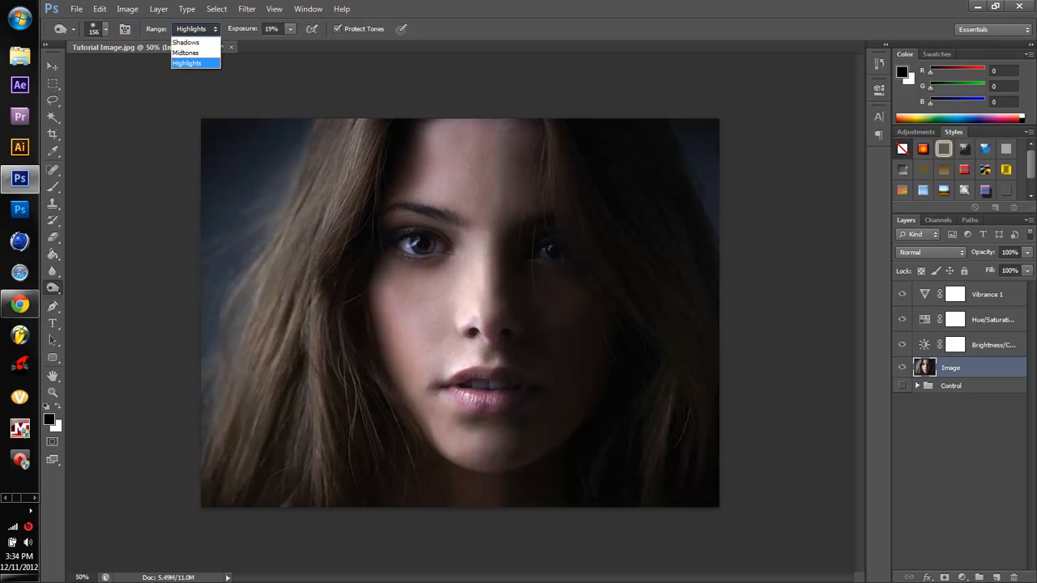
{"action": "left_click", "coordinate": [185, 42]}
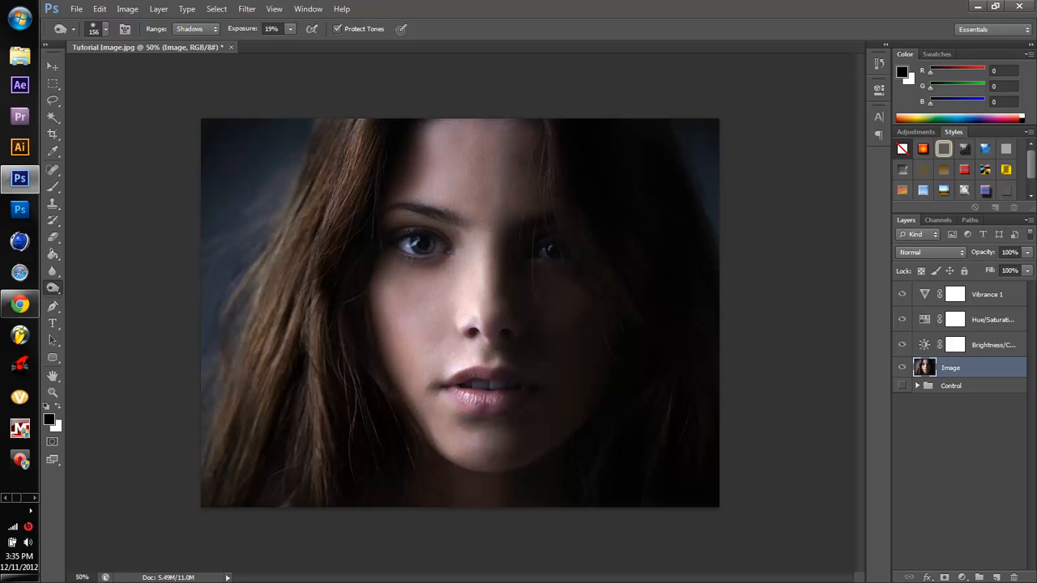
Zoom in on the eyes to about 154% and resume burning the lashes and brows.
{"action": "left_click", "coordinate": [52, 393]}
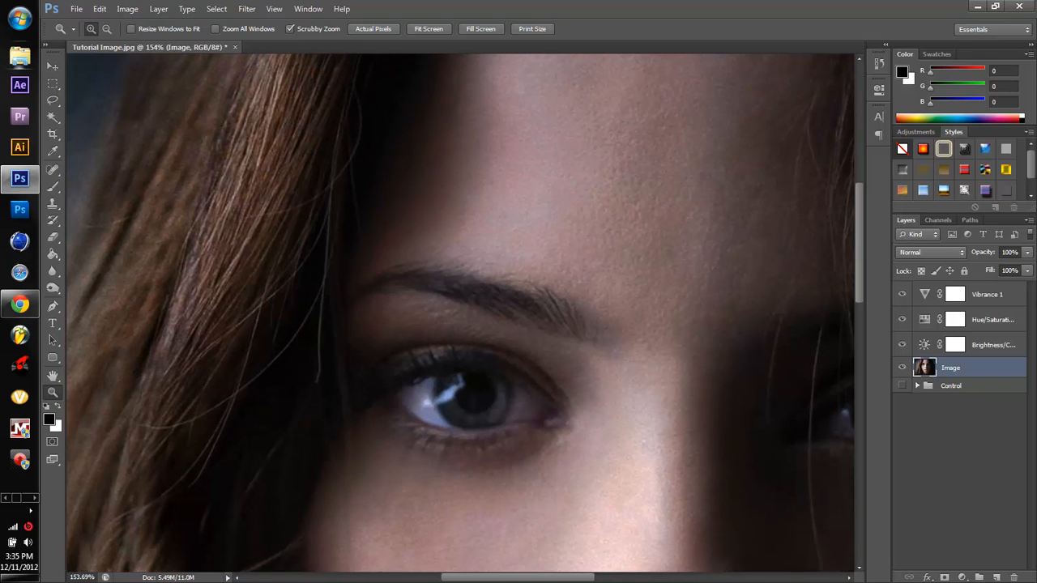
{"action": "left_click", "coordinate": [52, 289]}
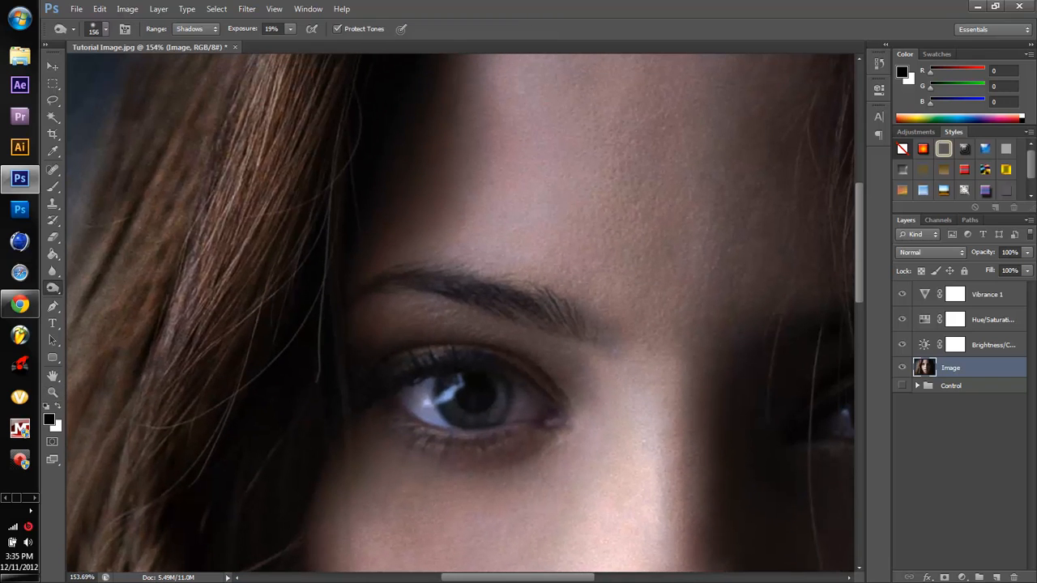
{"action": "left_click", "coordinate": [106, 30]}
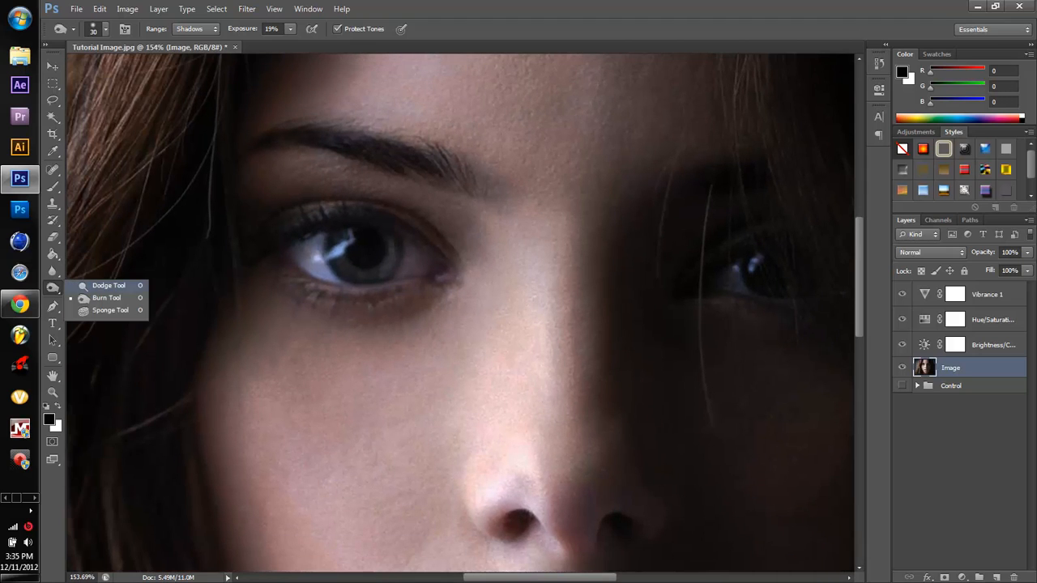
Switch to the Dodge Tool at 50% exposure, trying Midtones then settling on Shadows range.
{"action": "left_click", "coordinate": [109, 285]}
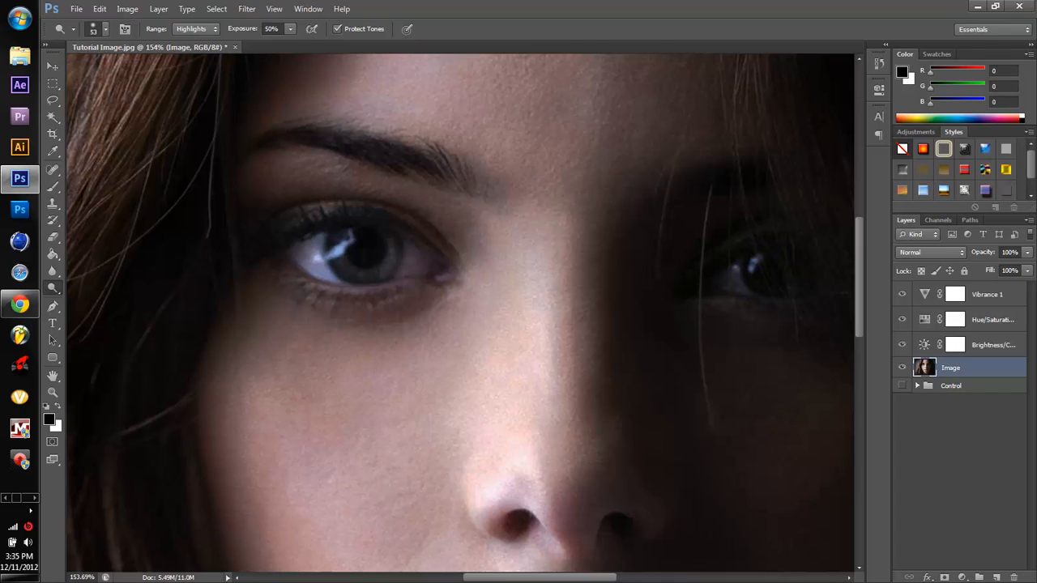
{"action": "left_click", "coordinate": [194, 30]}
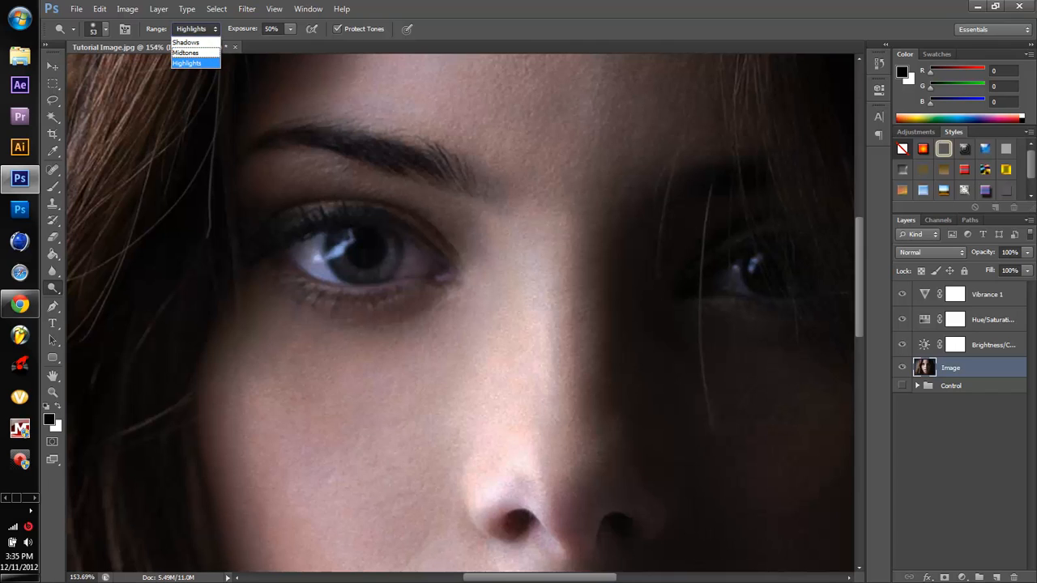
{"action": "left_click", "coordinate": [184, 51]}
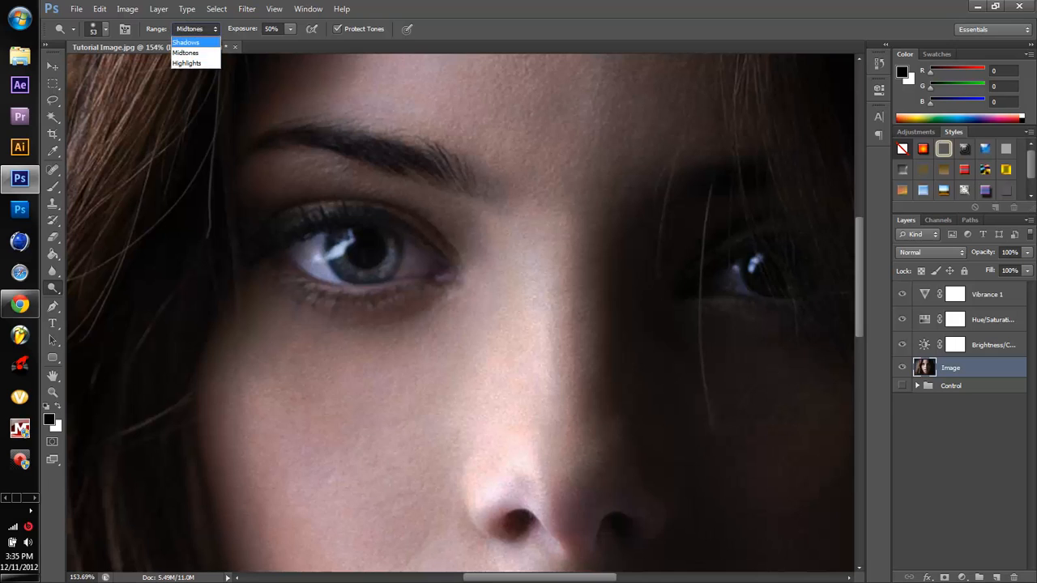
{"action": "left_click", "coordinate": [187, 42]}
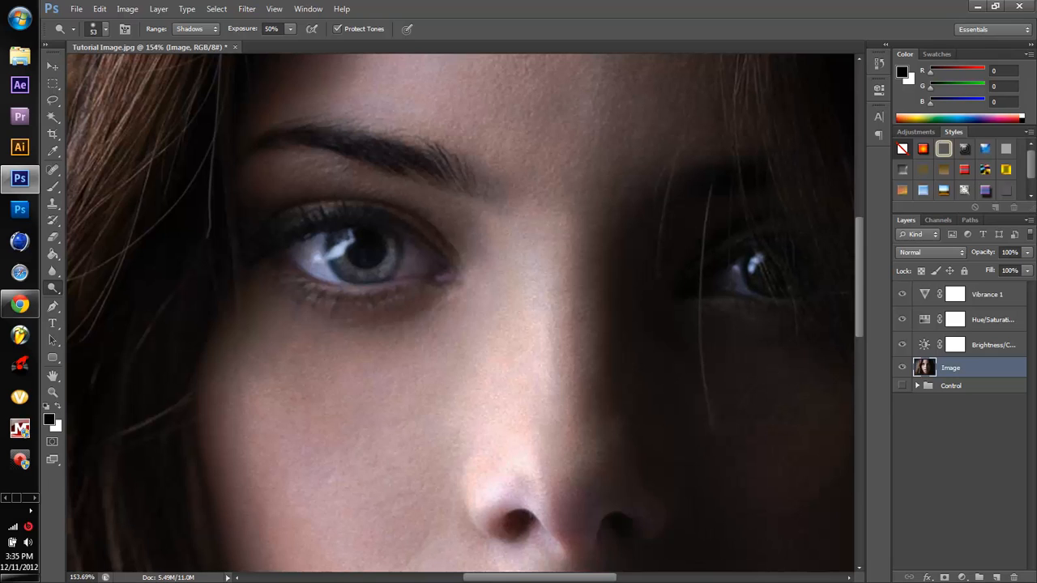
{"action": "left_click", "coordinate": [195, 29]}
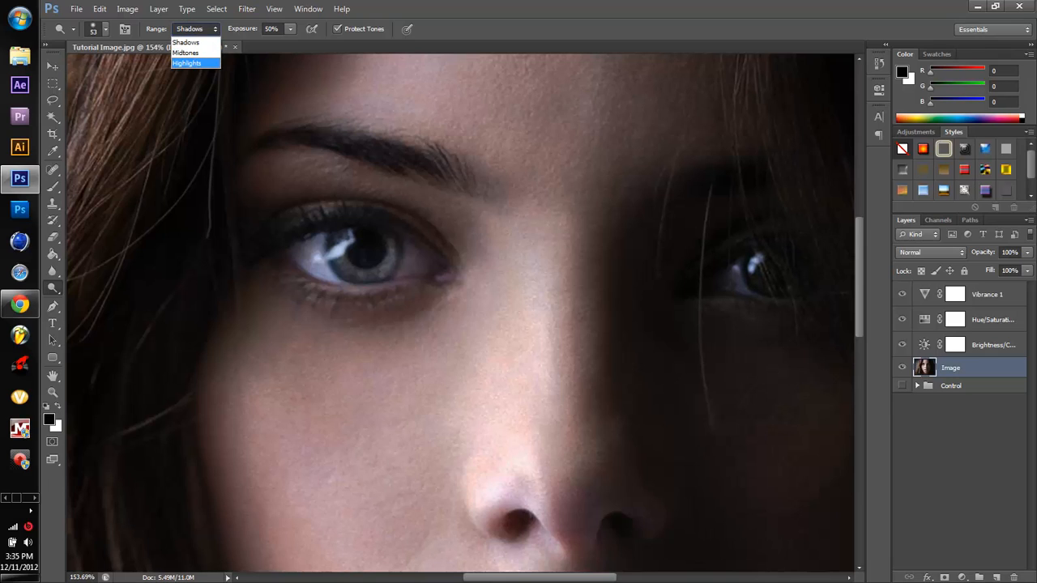
{"action": "left_click", "coordinate": [186, 42]}
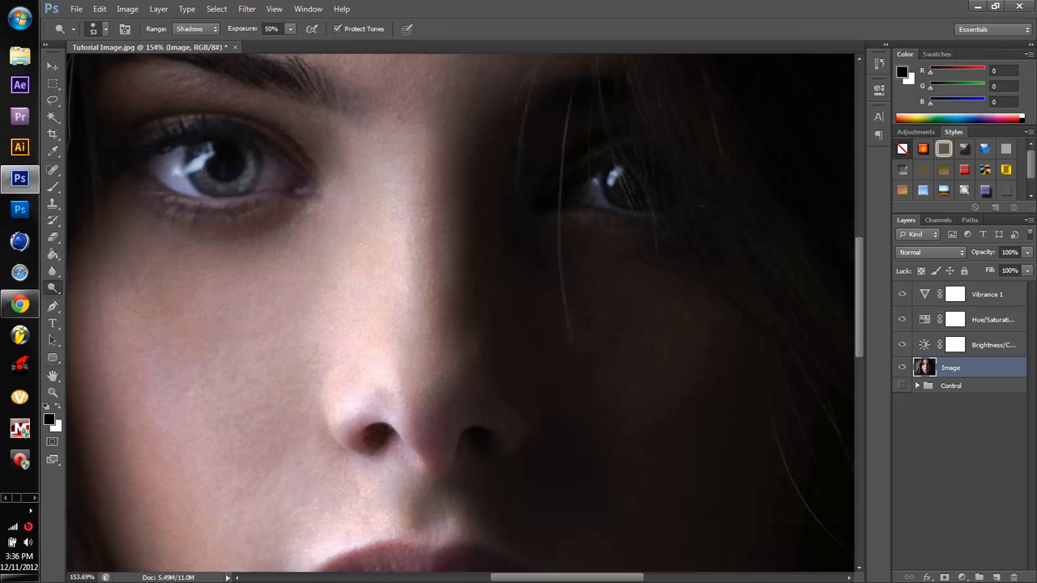
{"action": "scroll", "scroll_direction": "down", "scroll_amount": 3}
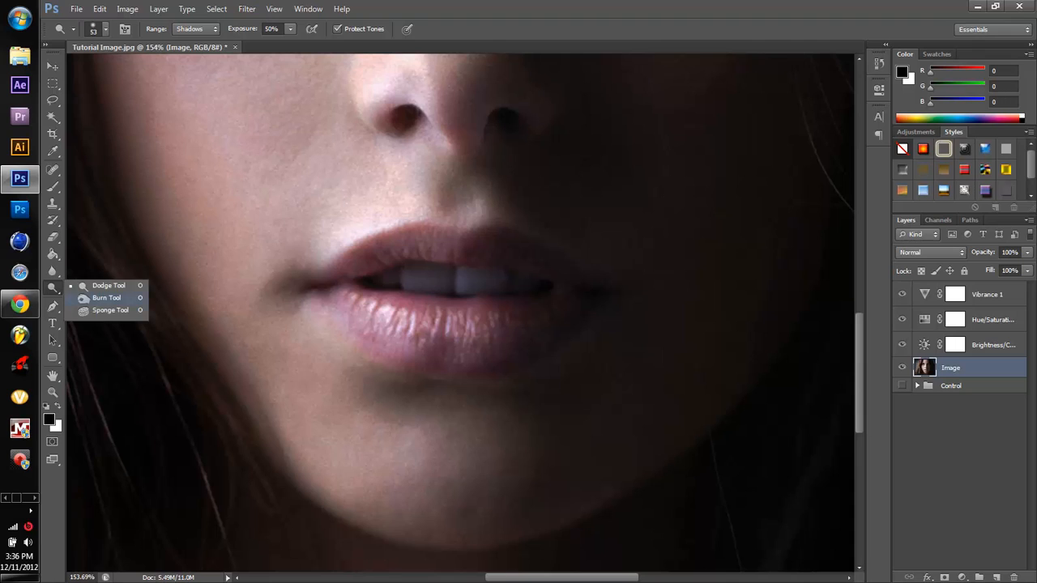
Switch to the Burn Tool limited to Midtones at 10% exposure for the lips.
{"action": "left_click", "coordinate": [194, 29]}
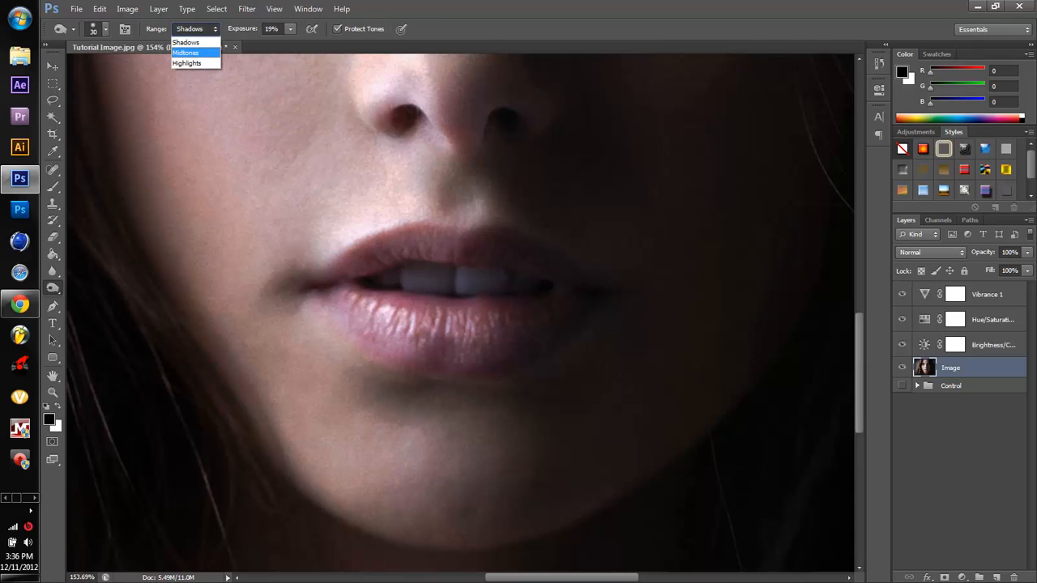
{"action": "left_click", "coordinate": [185, 51]}
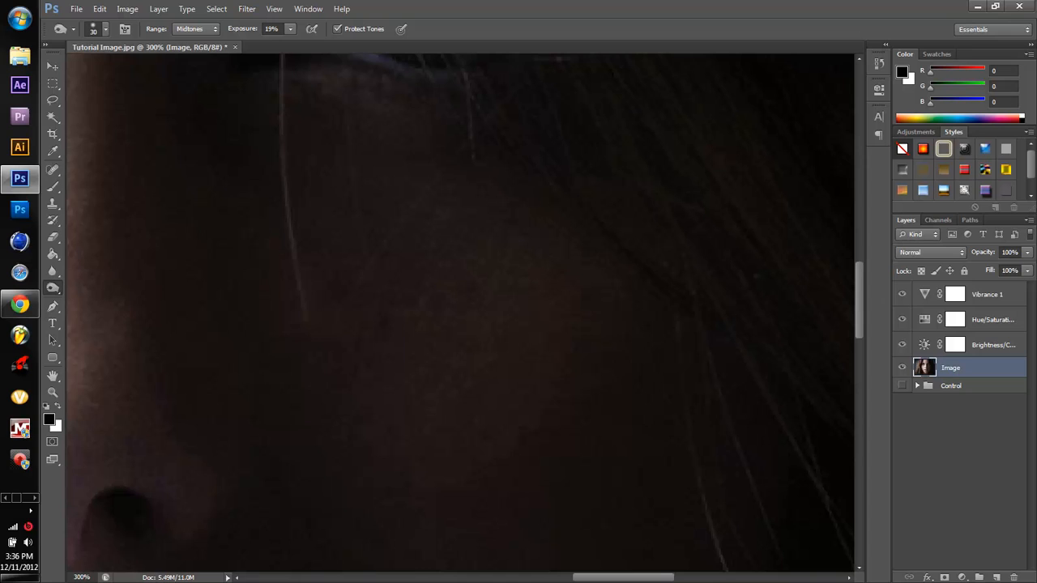
Group the image and adjustment layers into Group 1 and fit the portrait in view.
{"action": "left_click", "coordinate": [107, 30]}
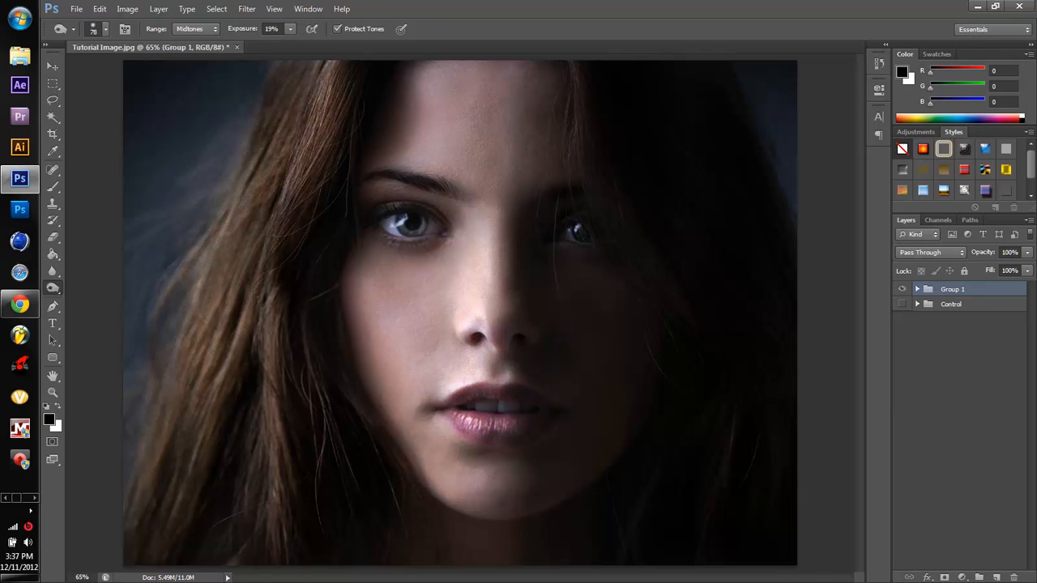
Create a new blank Layer 1 at the top of the stack above Control.
{"action": "left_click", "coordinate": [901, 304]}
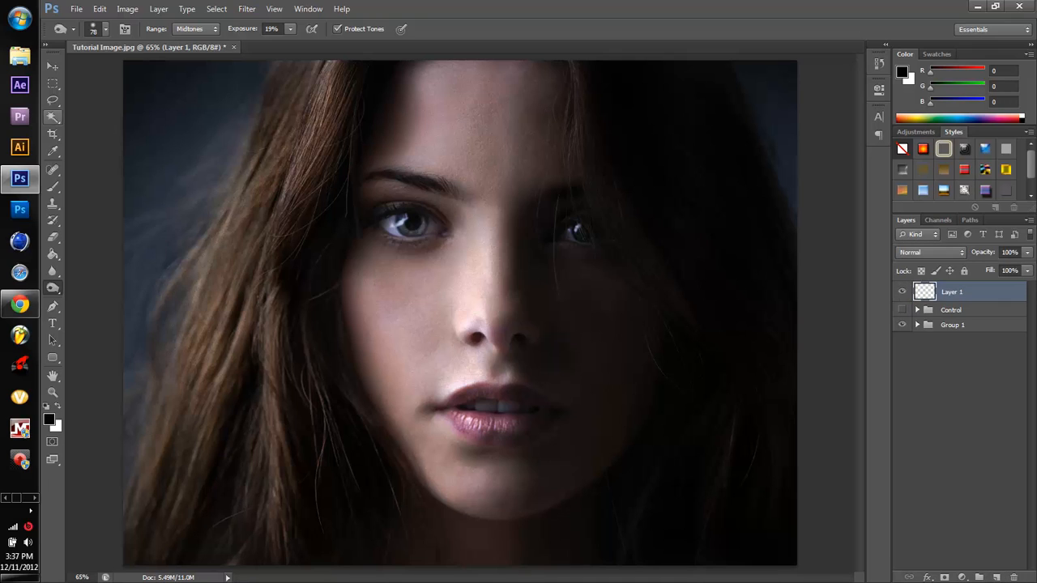
Paint a black edge vignette on Layer 1 at 46% opacity and compare by toggling visibility.
{"action": "left_click", "coordinate": [52, 187]}
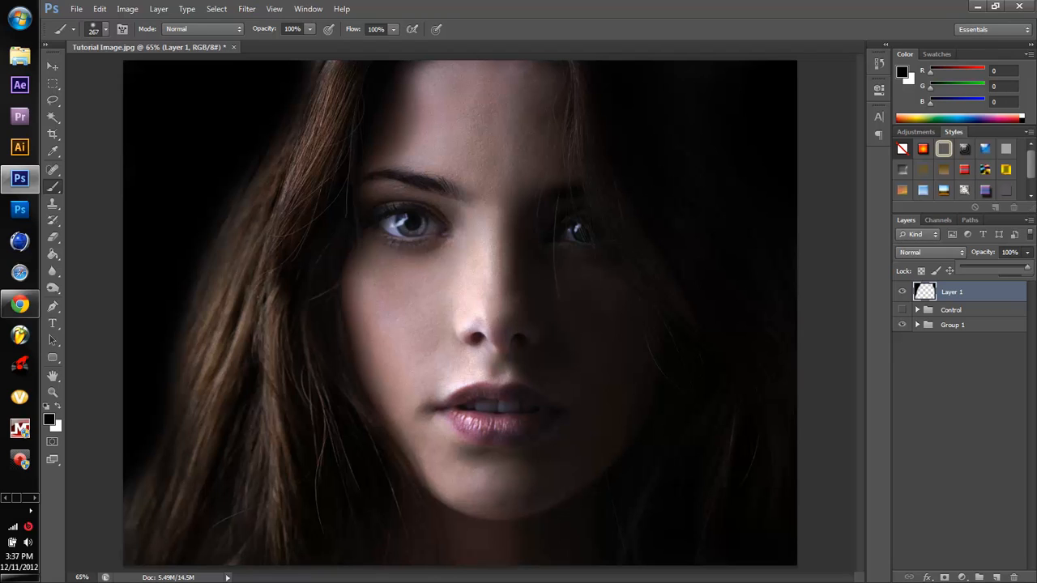
{"action": "left_click_drag", "start_coordinate": [1021, 268], "coordinate": [992, 267]}
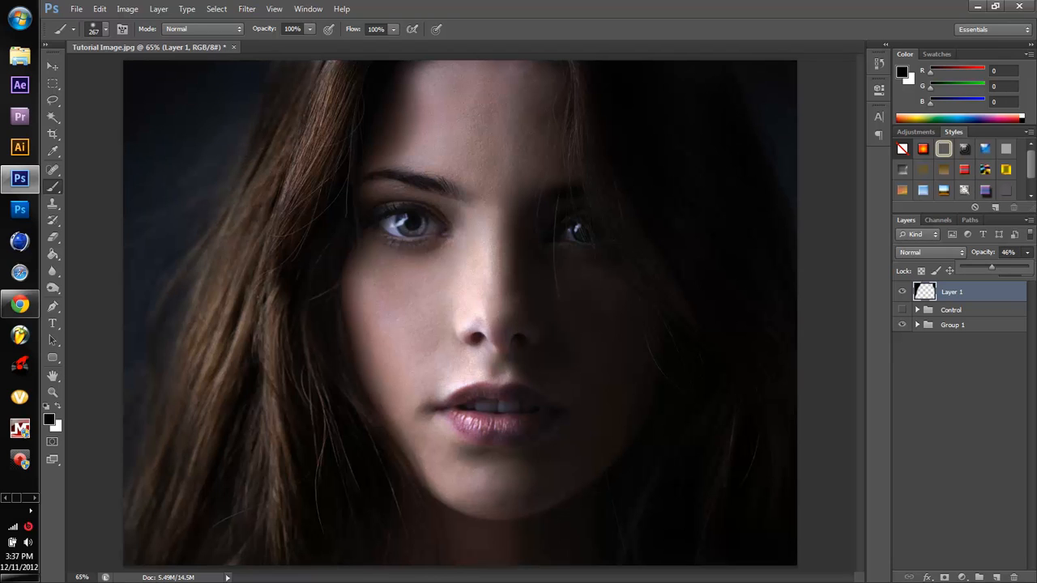
{"action": "left_click", "coordinate": [52, 67]}
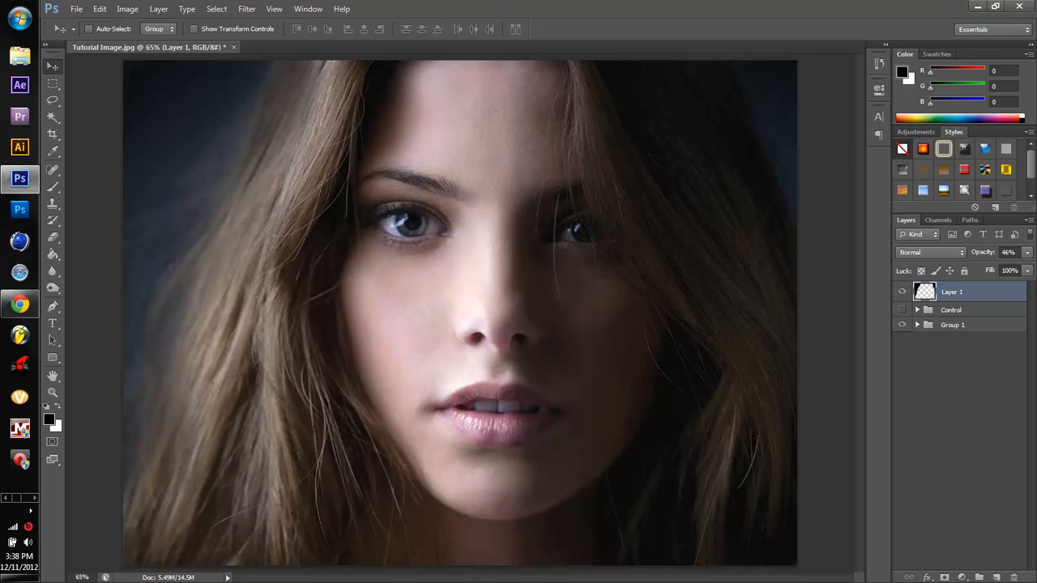
{"action": "left_click", "coordinate": [901, 324]}
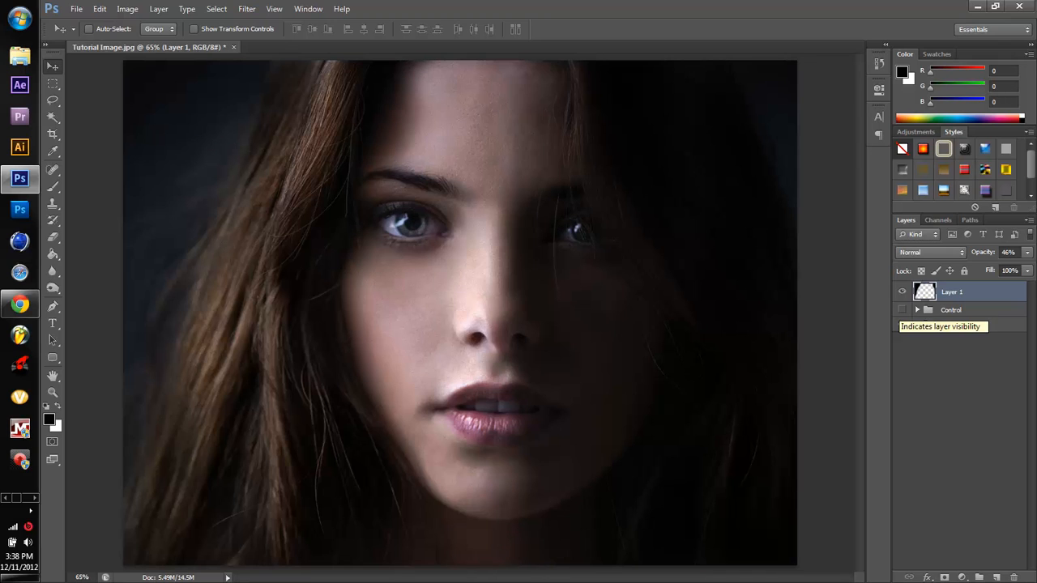